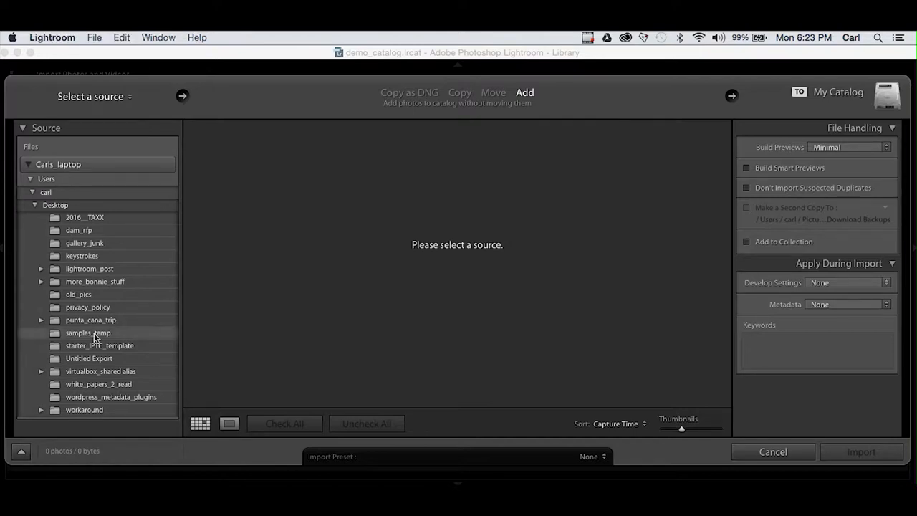
Step: Choose the samples_temp folder as the import source for the 24 photos
left_click(89, 333)
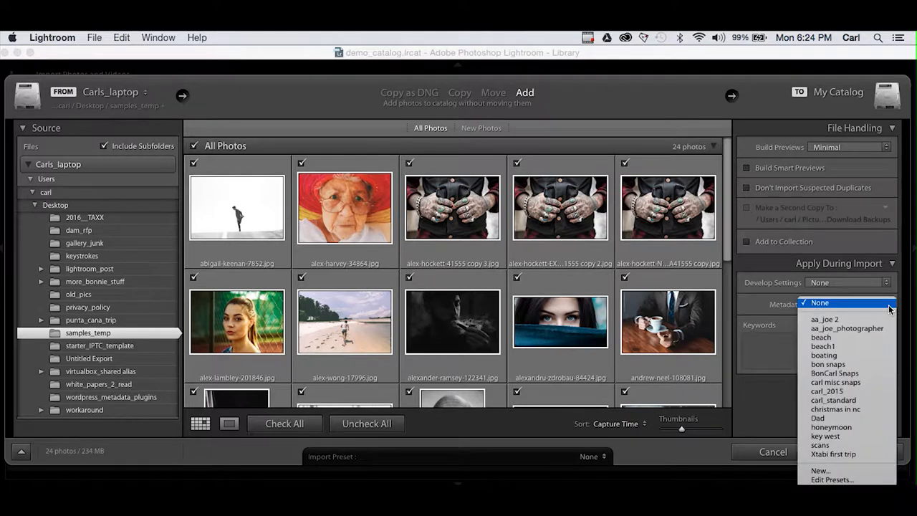
mouse_move(888, 313)
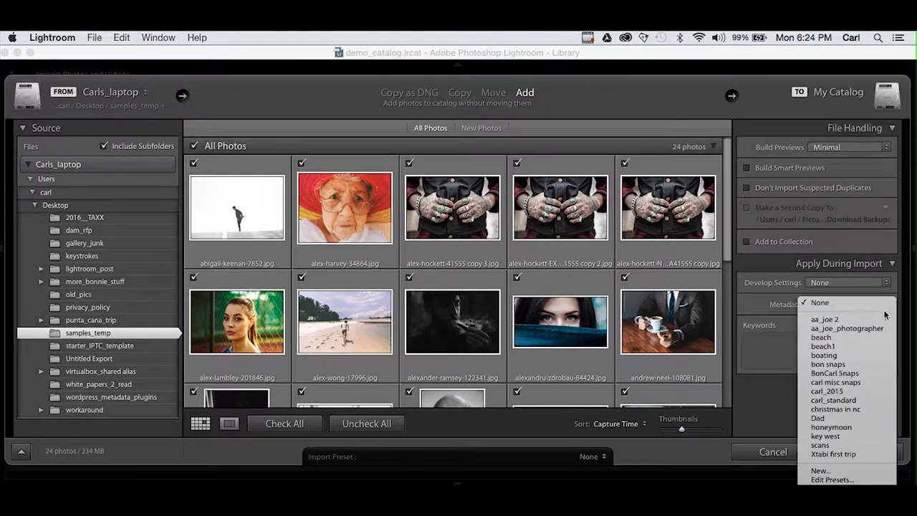
mouse_move(847, 328)
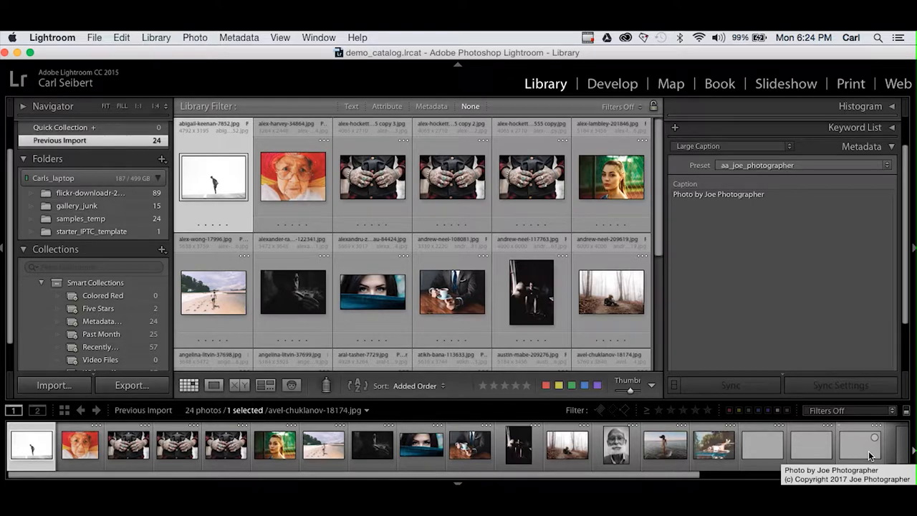
Step: Select the andrew-neel photo in the Library grid to inspect its metadata
scroll("right", 3)
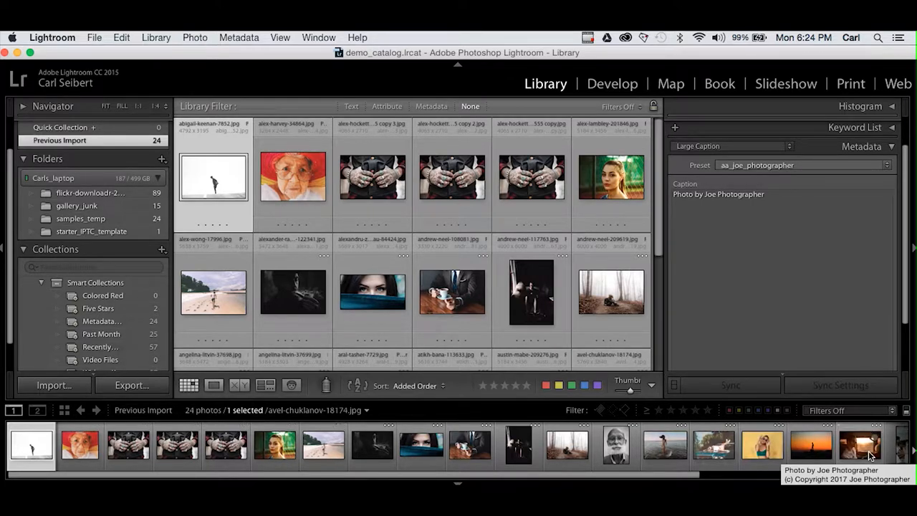
mouse_move(867, 445)
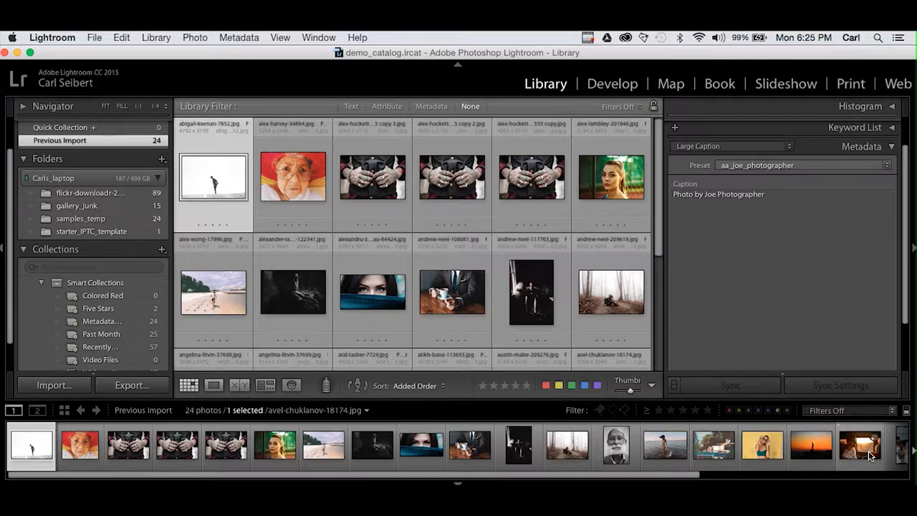
left_click(451, 292)
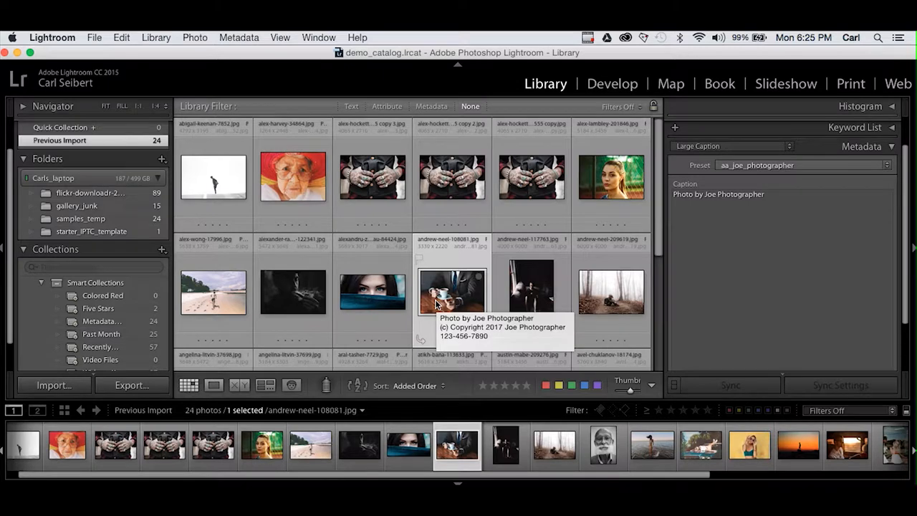
mouse_move(438, 296)
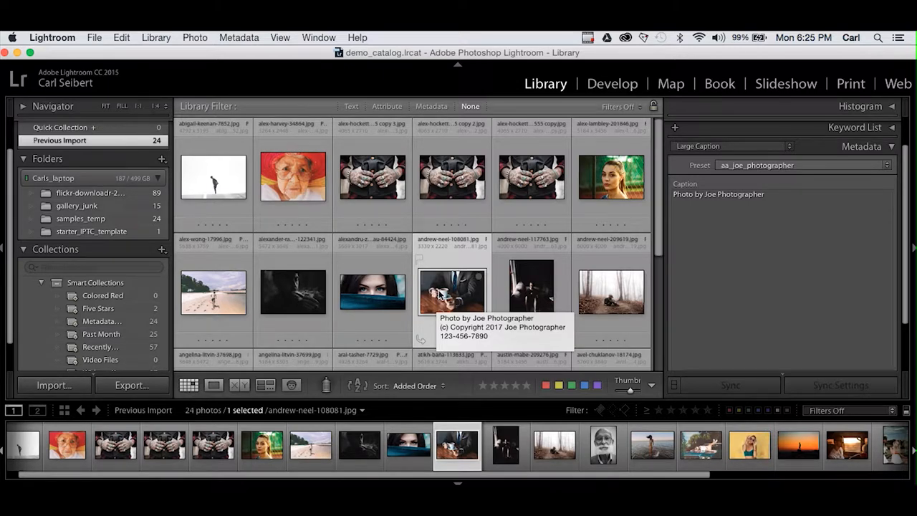
mouse_move(725, 268)
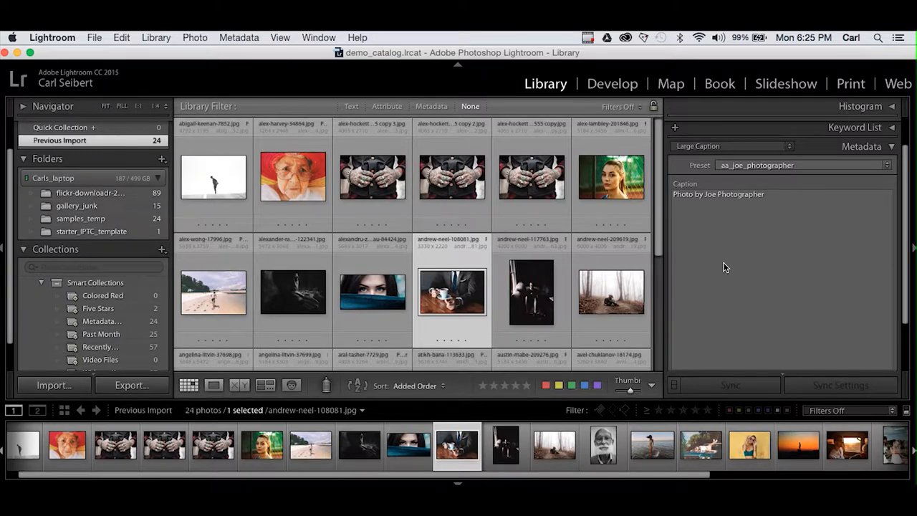
mouse_move(805, 224)
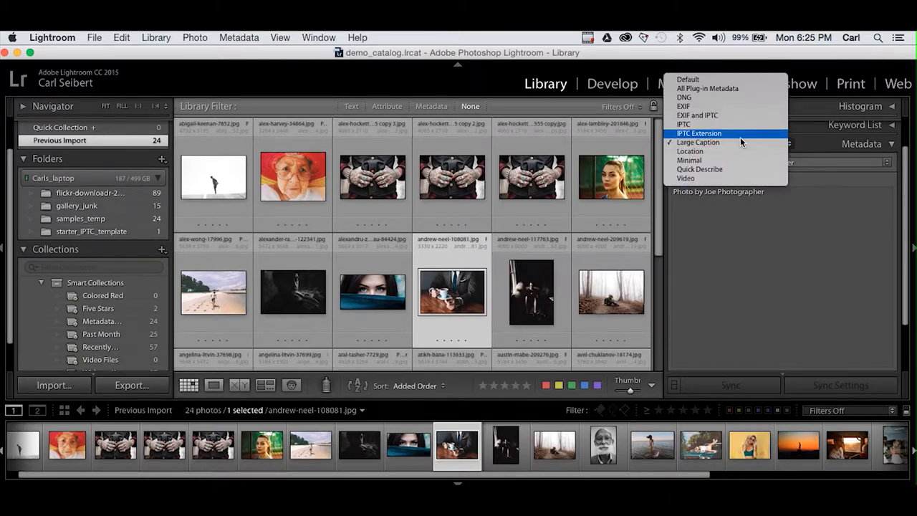
Step: Show IPTC fields and review them on the alex-lambley and alexandru-zdrobau photos
left_click(682, 123)
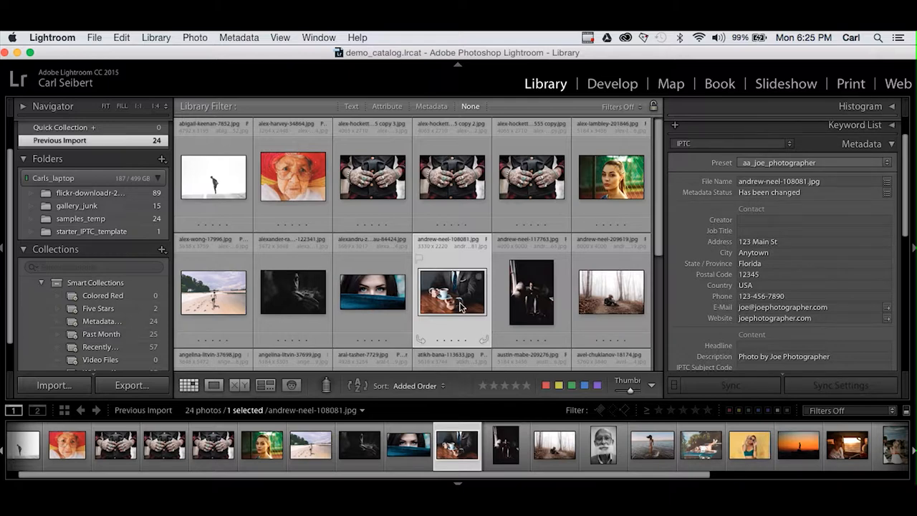
left_click(610, 178)
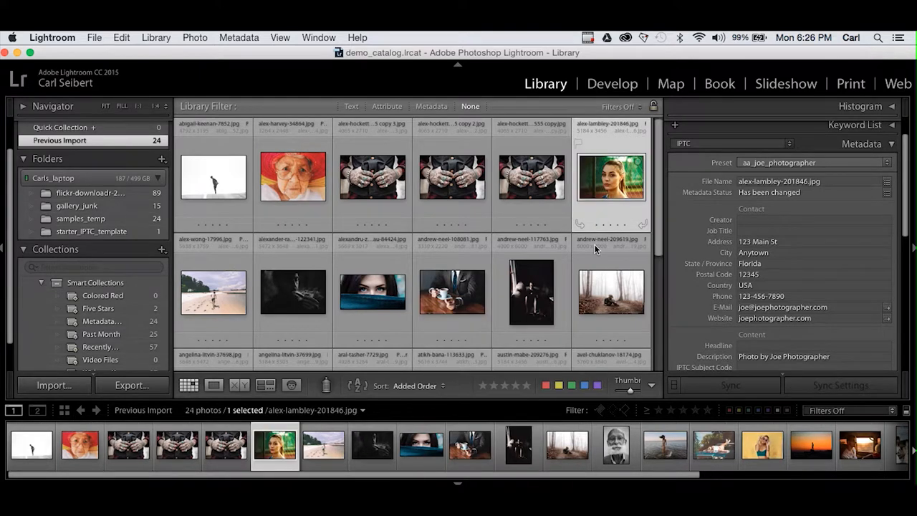
left_click(372, 292)
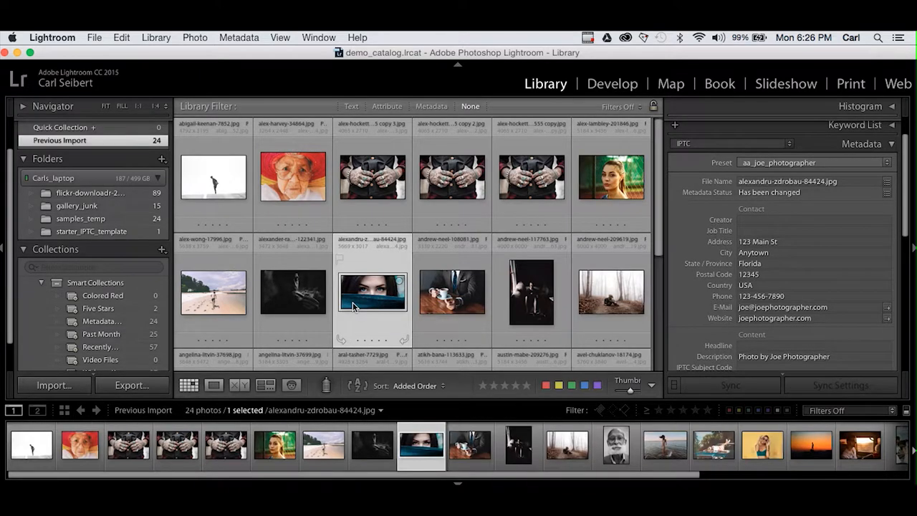
mouse_move(372, 293)
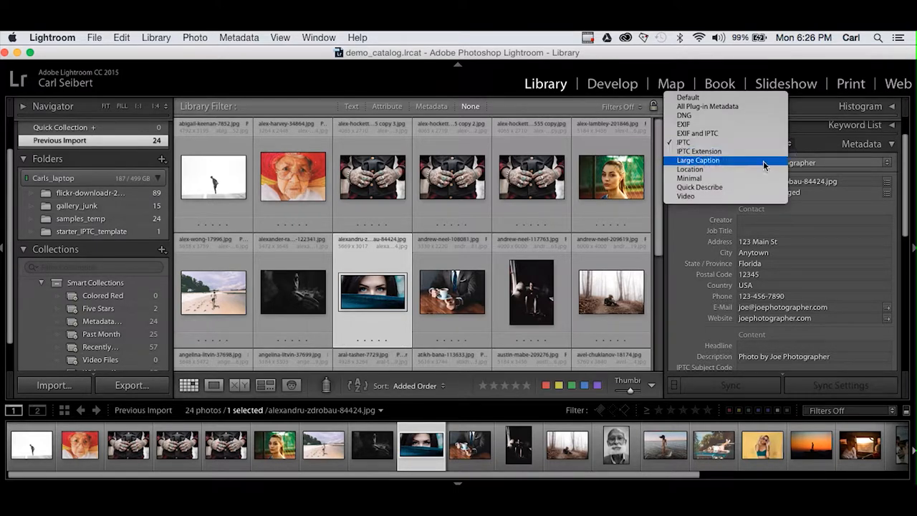
Step: Prefix abigail-keenan's caption with 'This is a test assignment that Joe needs to caption.'
left_click(698, 160)
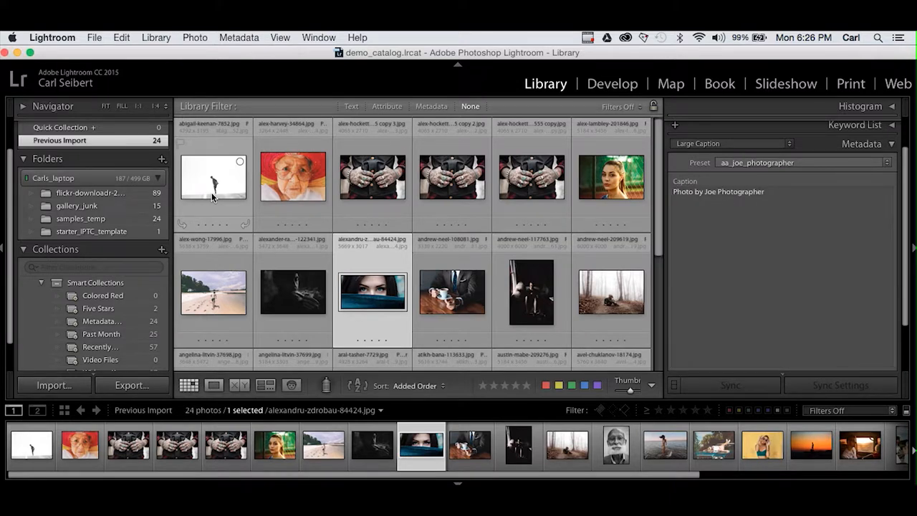
left_click(212, 178)
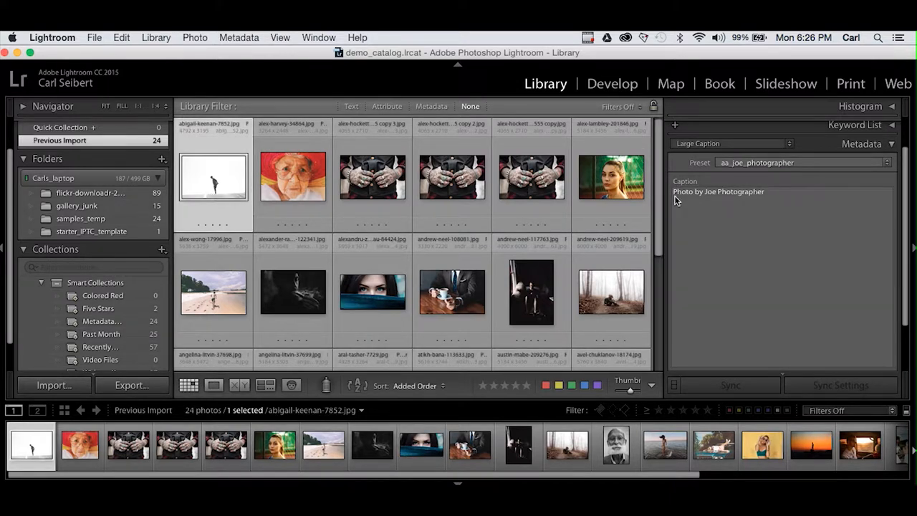
left_click(720, 192)
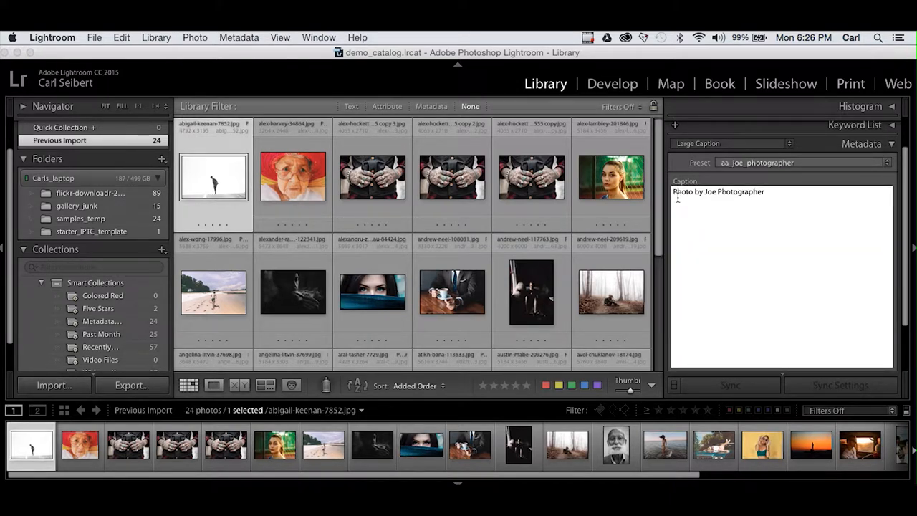
mouse_move(694, 240)
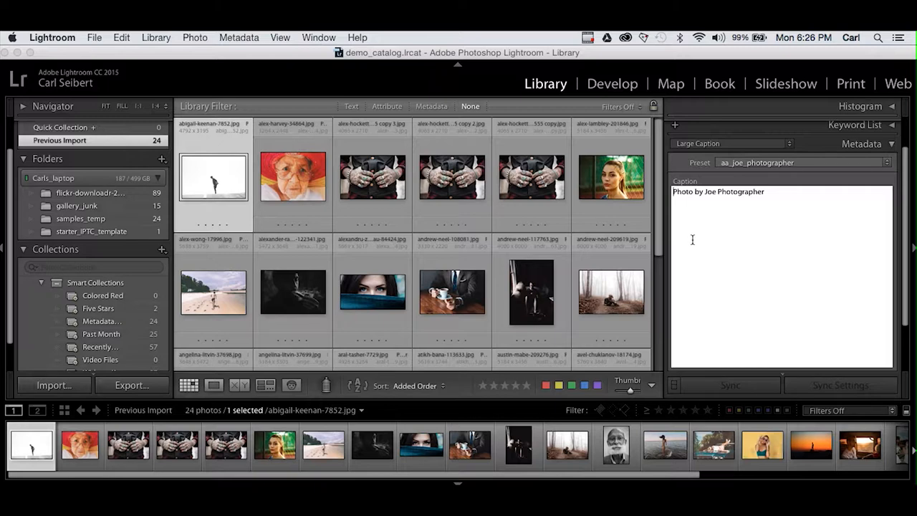
type("This is a test assignment that")
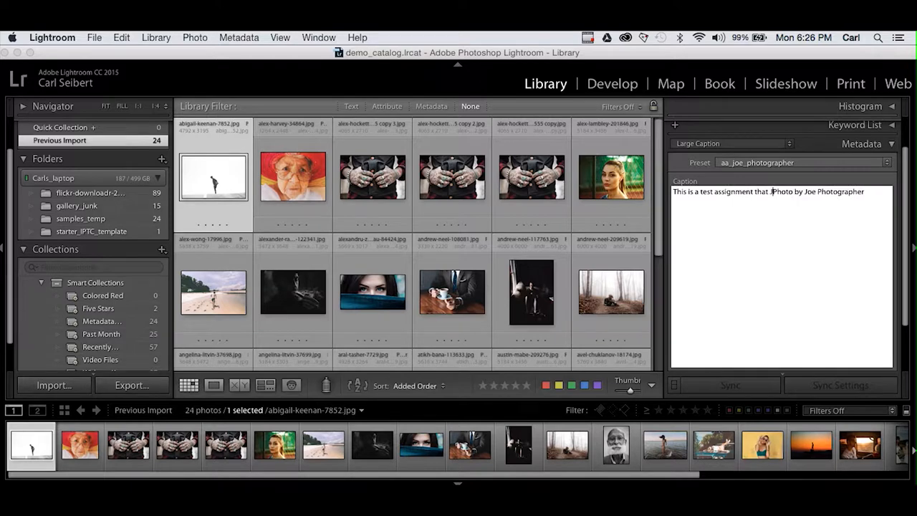
type("Joe needs to")
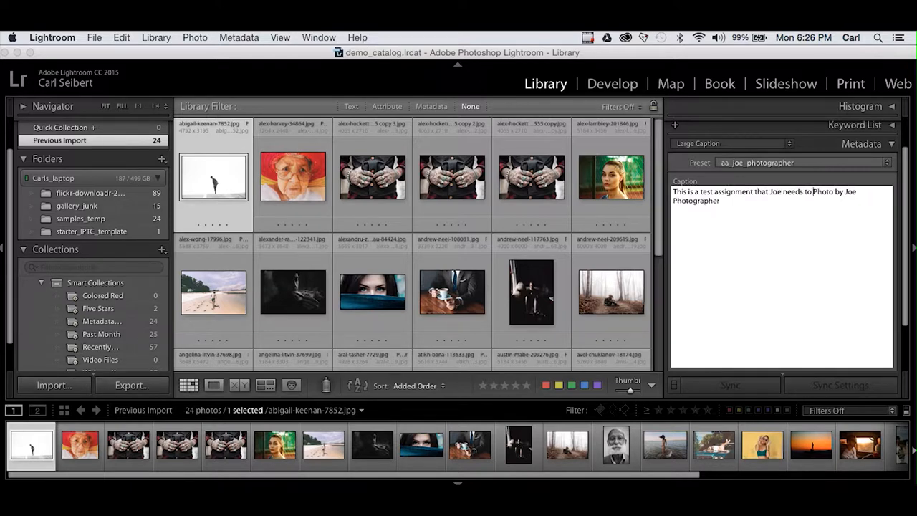
type("caption.")
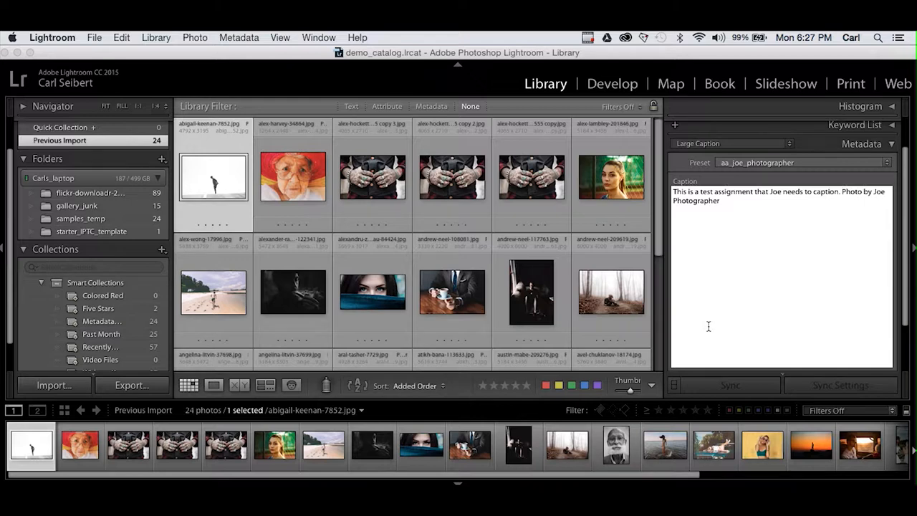
Step: Commit the caption, compare with alex-harvey, then reselect the abigail-keenan photo
left_click(803, 163)
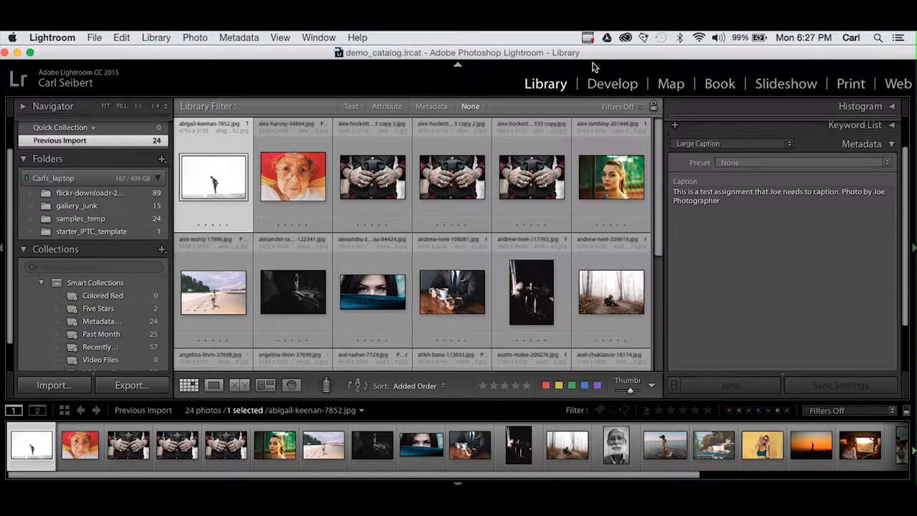
mouse_move(613, 83)
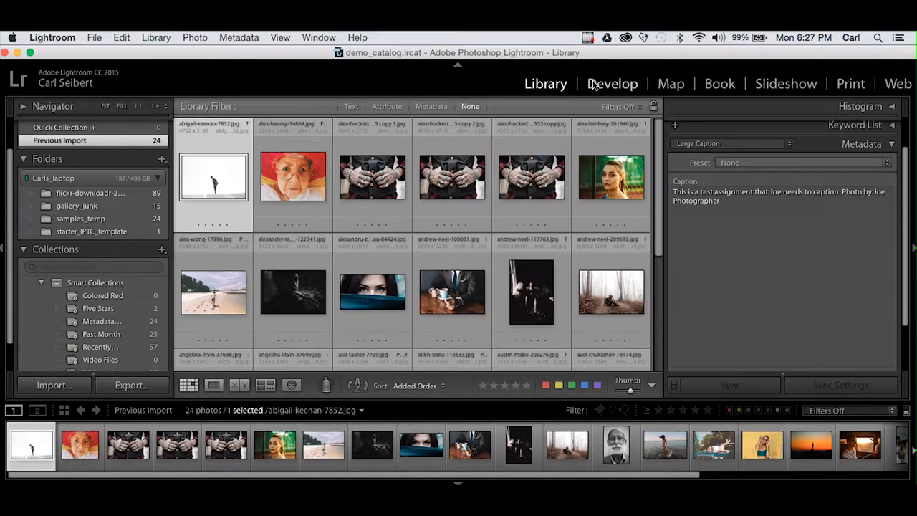
mouse_move(218, 208)
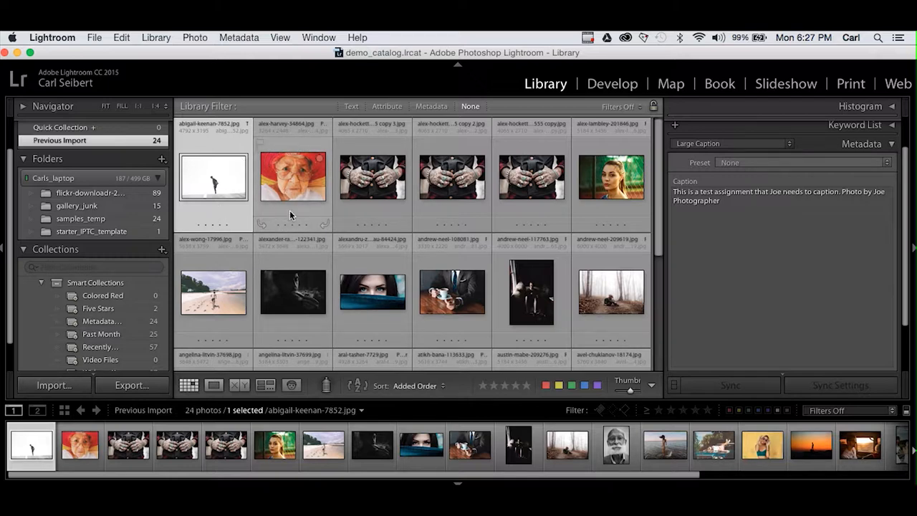
left_click(292, 177)
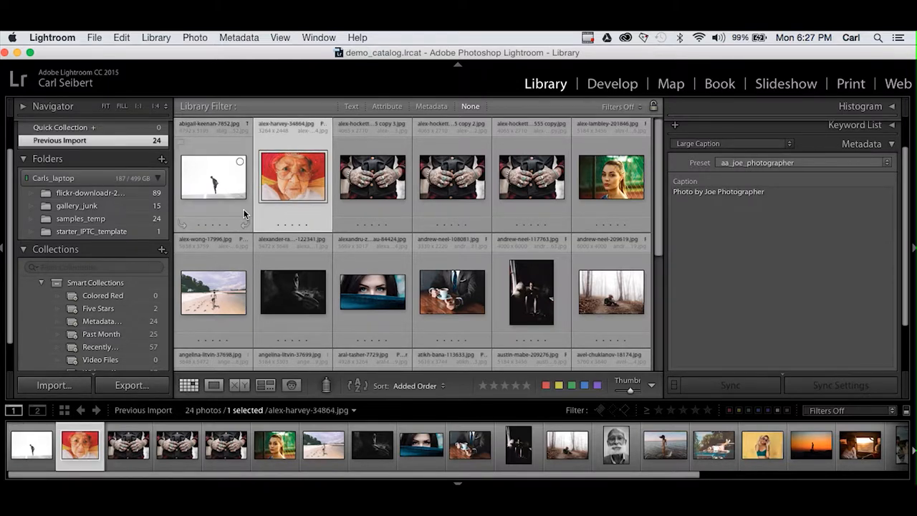
left_click(212, 177)
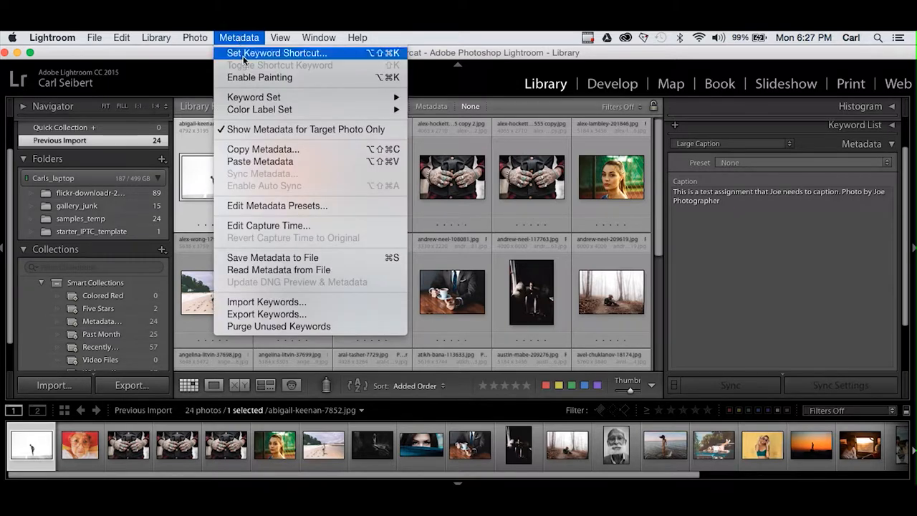
mouse_move(264, 150)
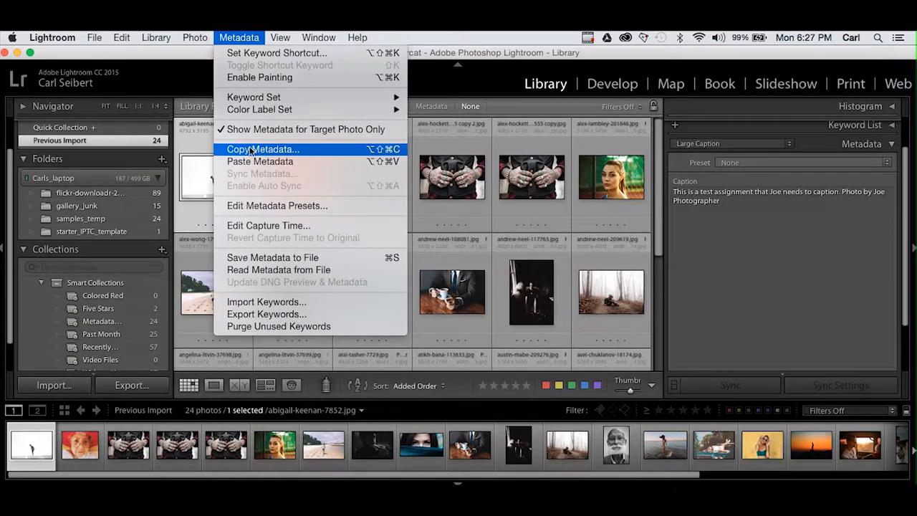
Step: Copy only the Caption field from the abigail-keenan photo's metadata
left_click(264, 149)
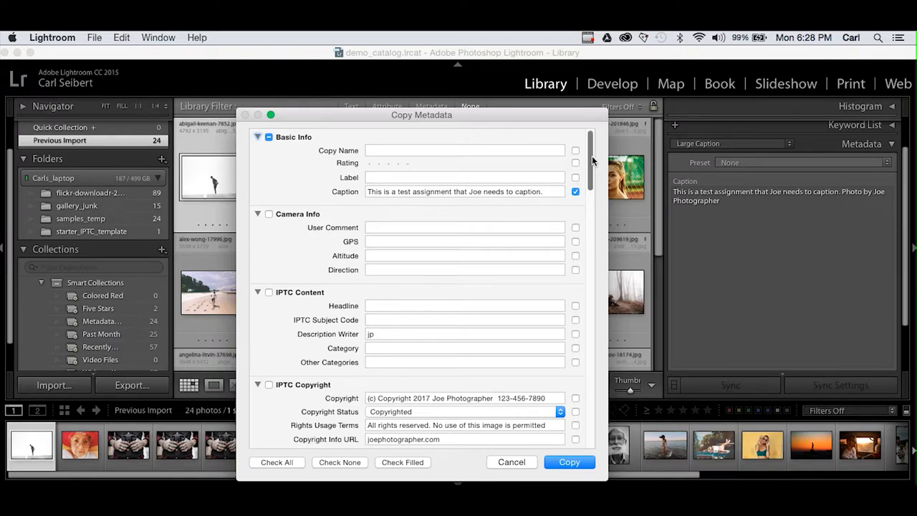
scroll("down", 3)
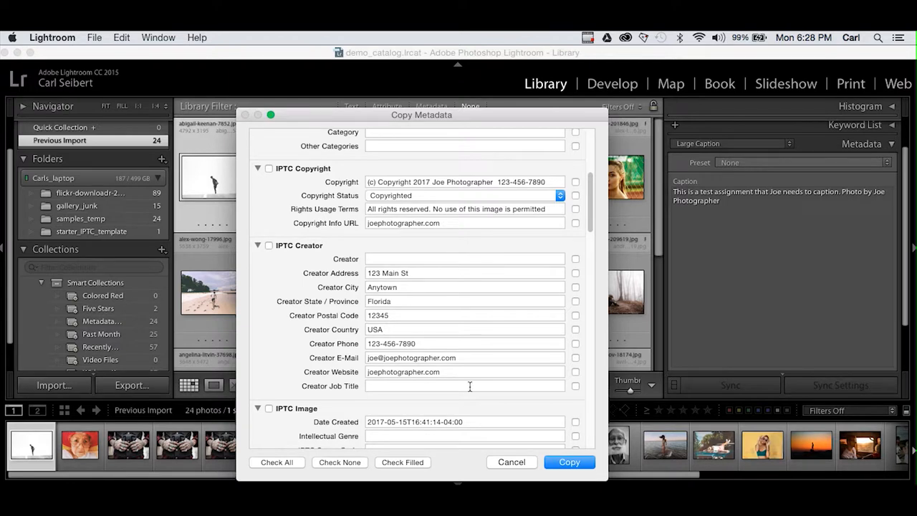
mouse_move(579, 209)
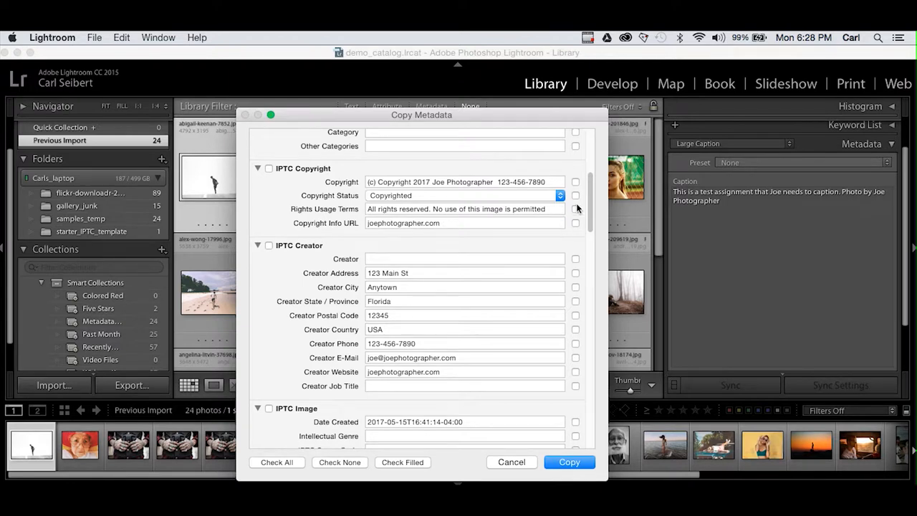
scroll("up", 3)
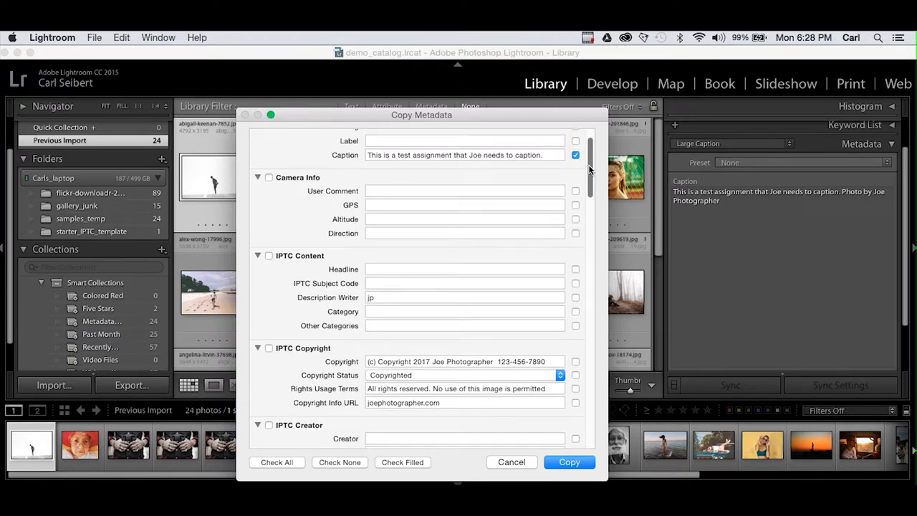
scroll("up", 3)
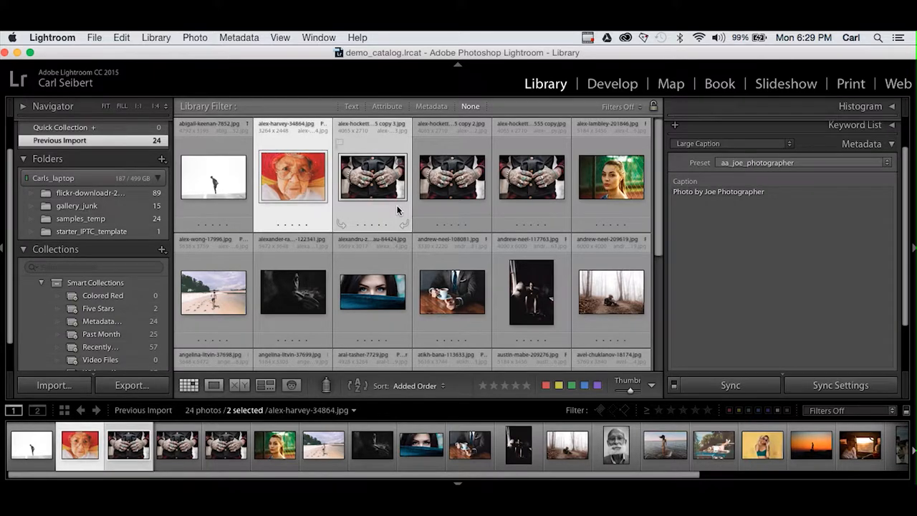
Step: Paste the copied caption onto the five selected top-row photos
left_click(610, 178)
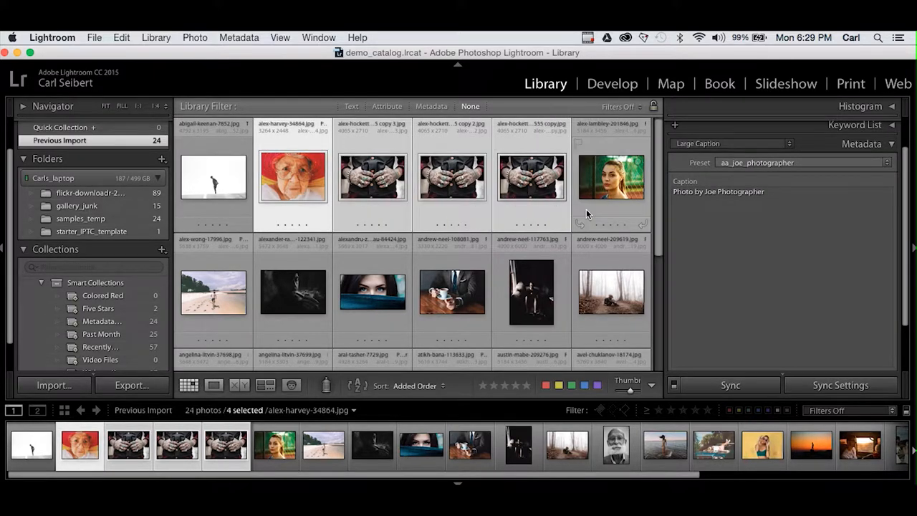
left_click(611, 177)
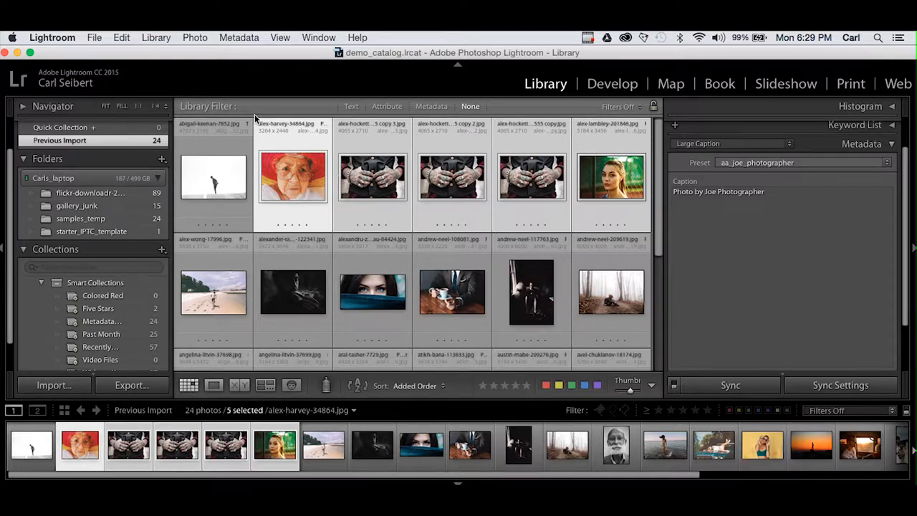
left_click(238, 37)
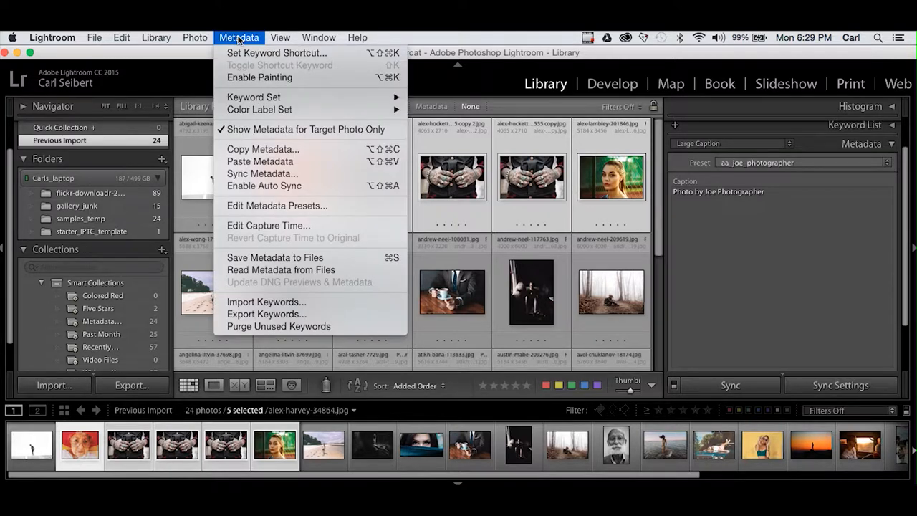
mouse_move(261, 161)
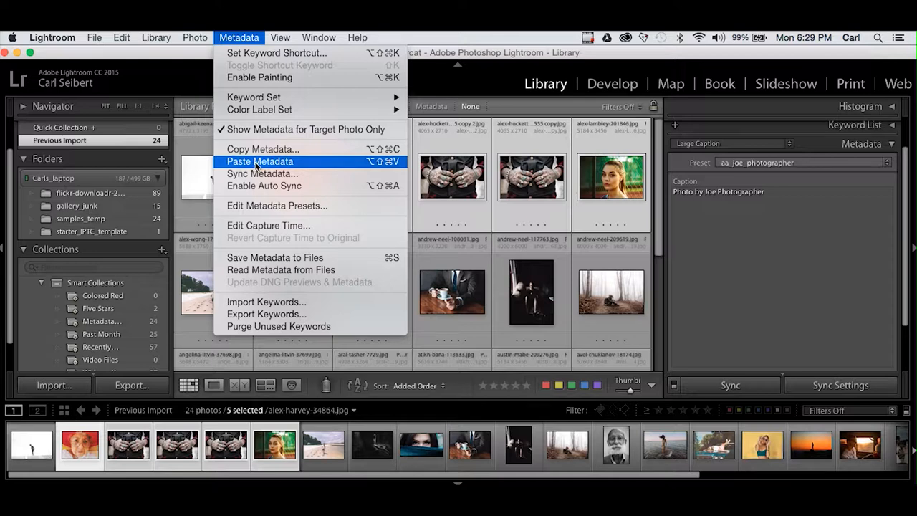
left_click(263, 161)
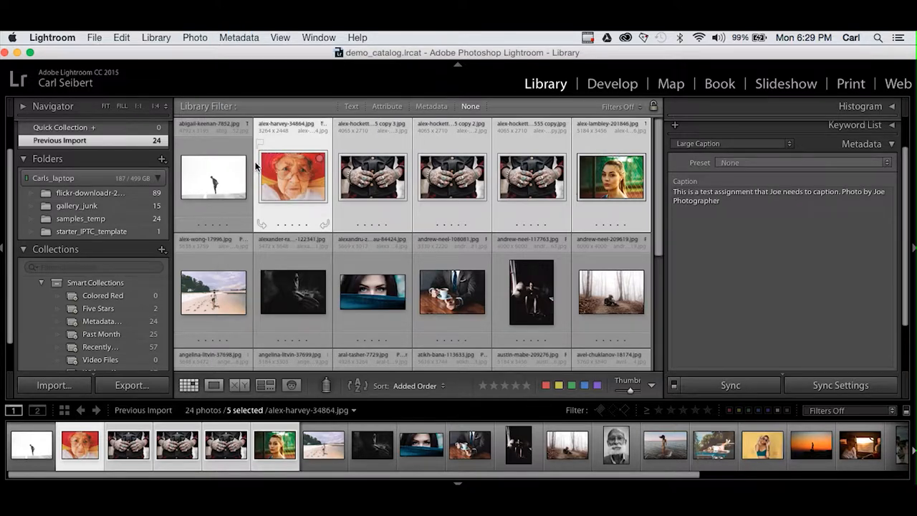
Step: Check the pasted caption on a single photo and a hockett copy
left_click(451, 292)
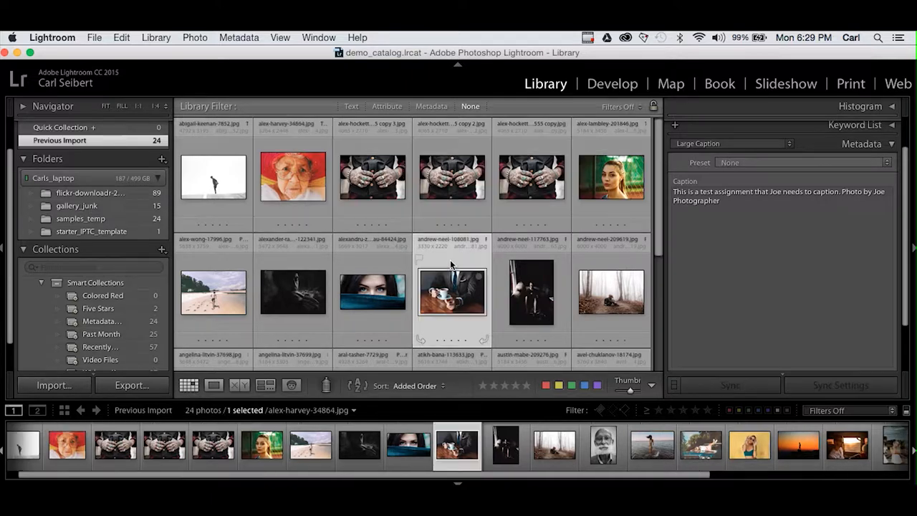
left_click(452, 174)
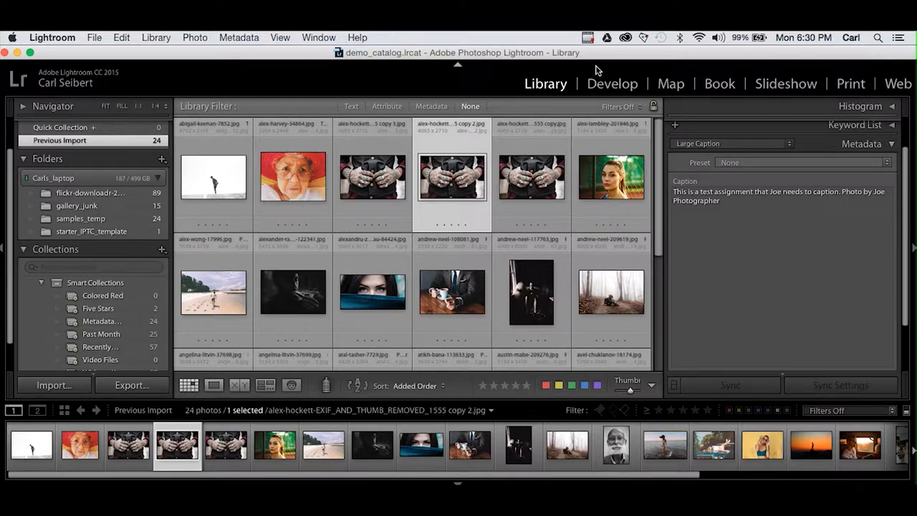
mouse_move(547, 237)
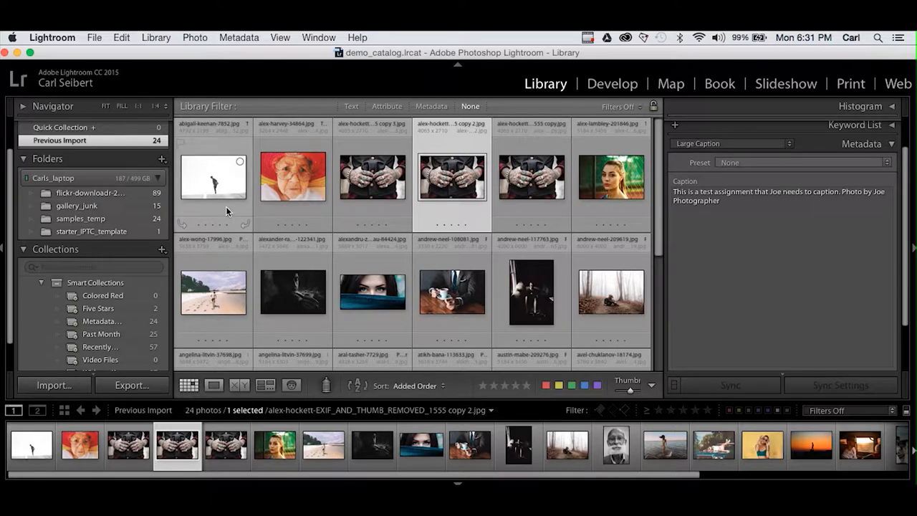
Step: Select the first photo as reference and add the whole second row to the selection
left_click(212, 178)
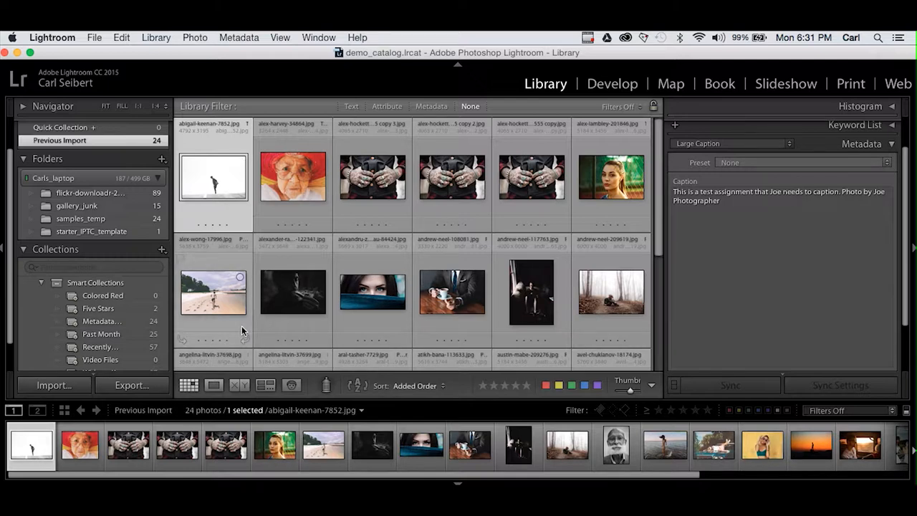
mouse_move(242, 328)
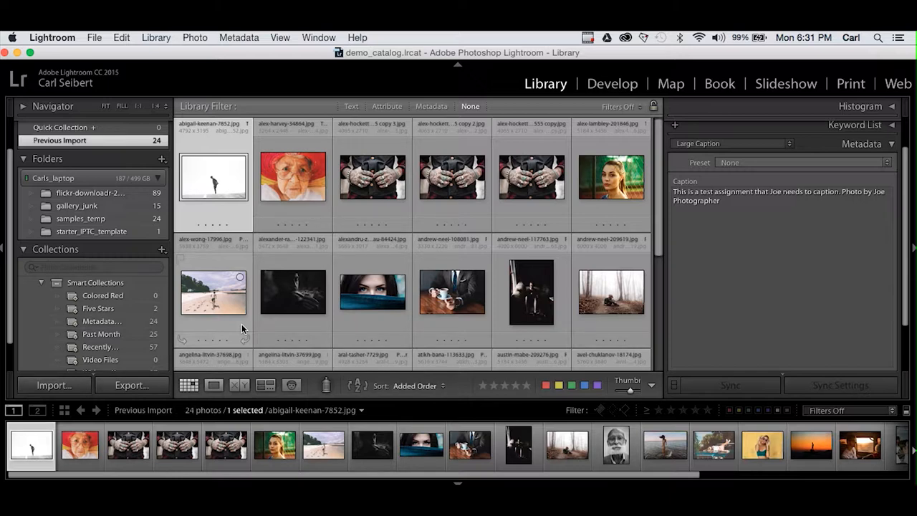
left_click(293, 292)
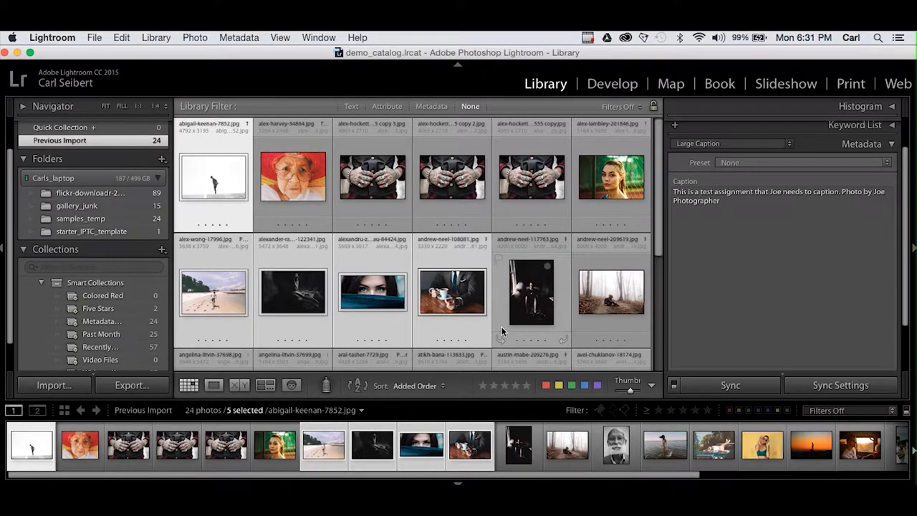
left_click(610, 293)
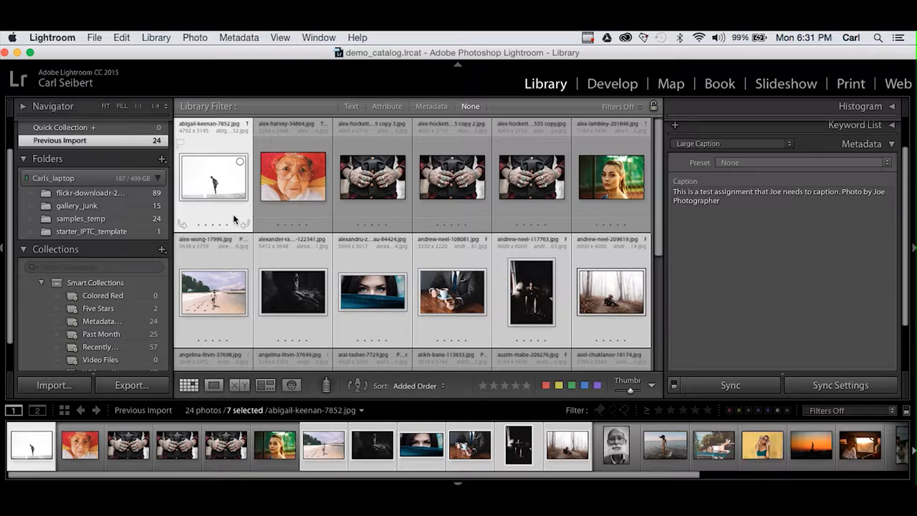
mouse_move(275, 266)
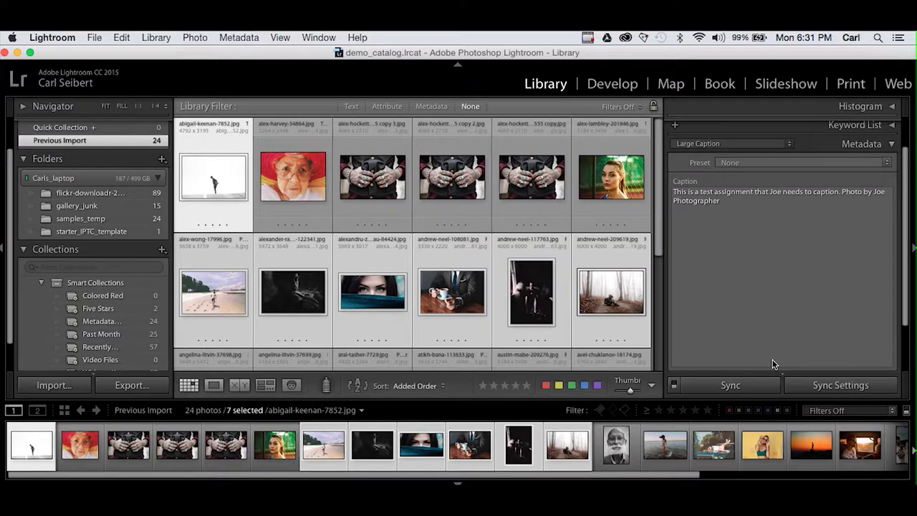
Step: Synchronize the test-assignment caption from the first photo to the second-row photos
left_click(730, 386)
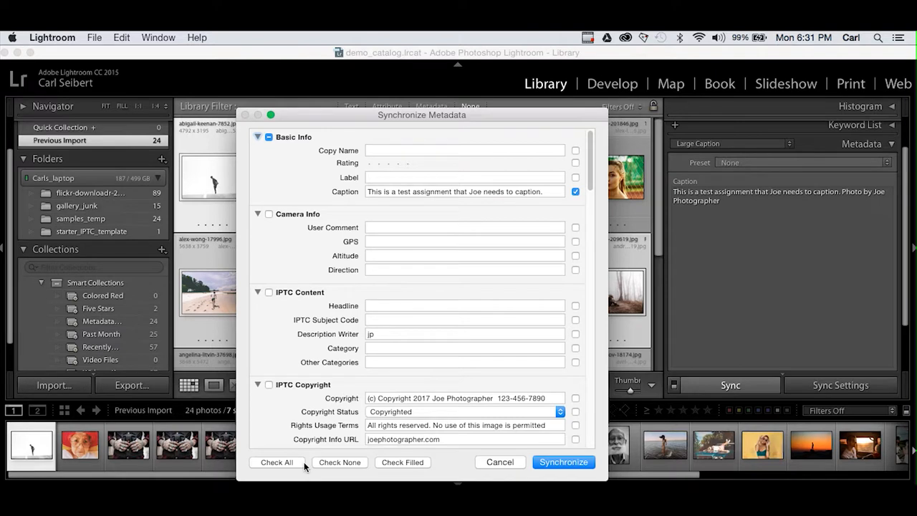
mouse_move(413, 470)
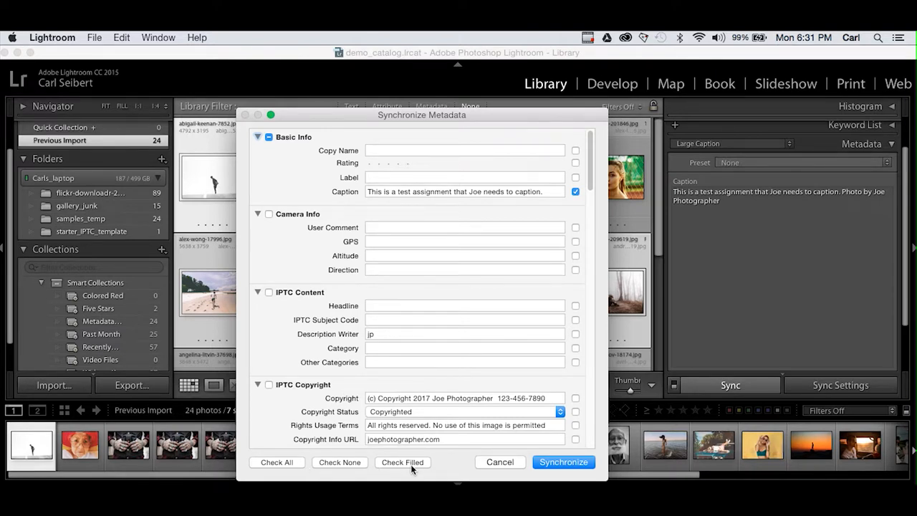
mouse_move(289, 470)
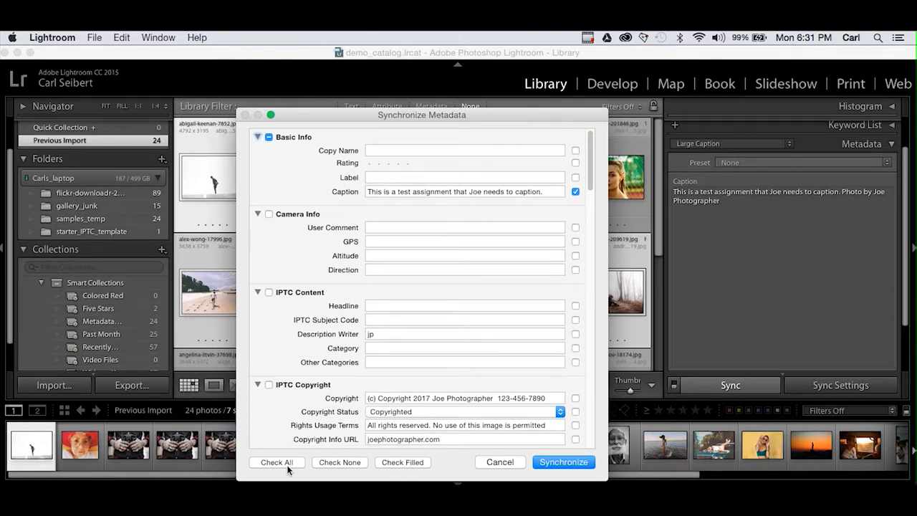
mouse_move(418, 471)
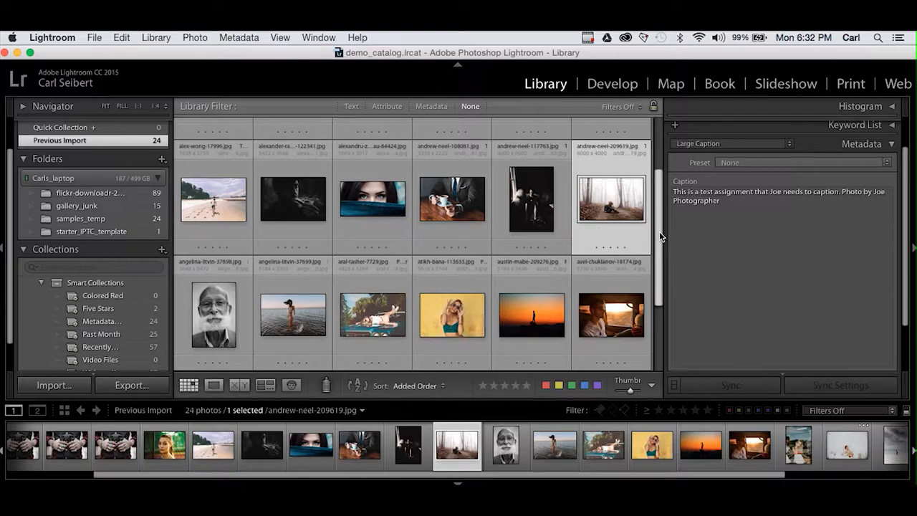
Step: Begin abigail-keenan's caption with 'This runner is participating in the metadata marathon.'
scroll("up", 3)
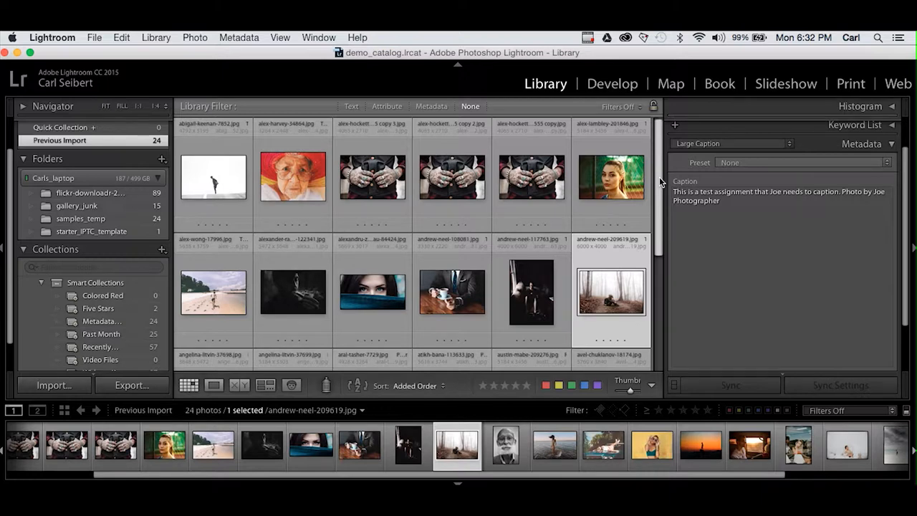
left_click(212, 178)
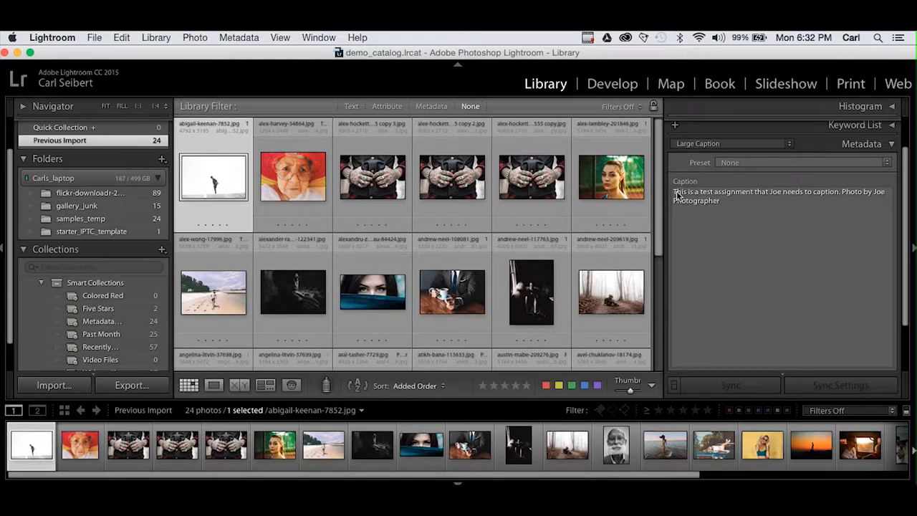
left_click(781, 195)
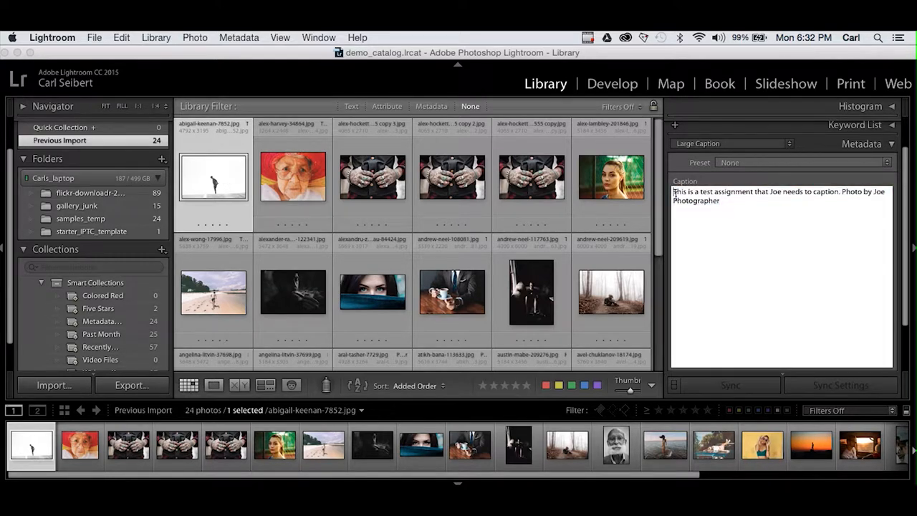
mouse_move(720, 257)
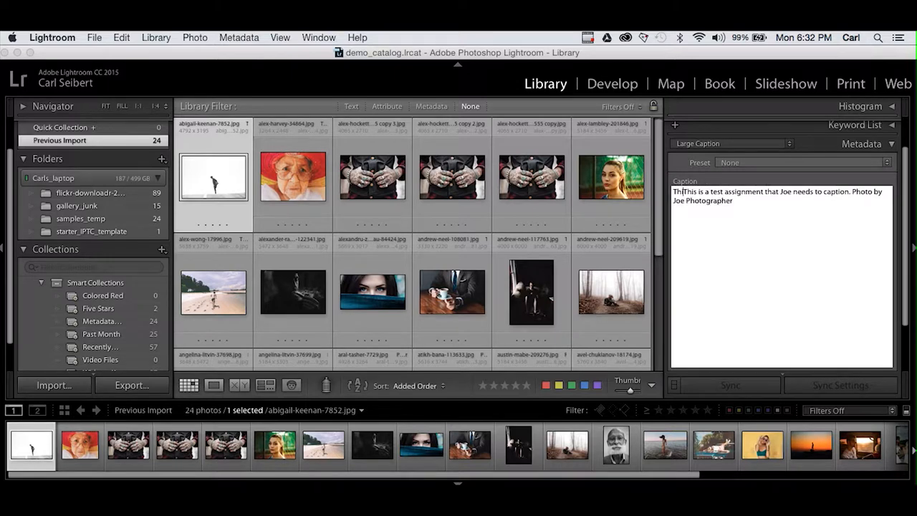
type("This runner is participating in the metatadta marathon. This is a")
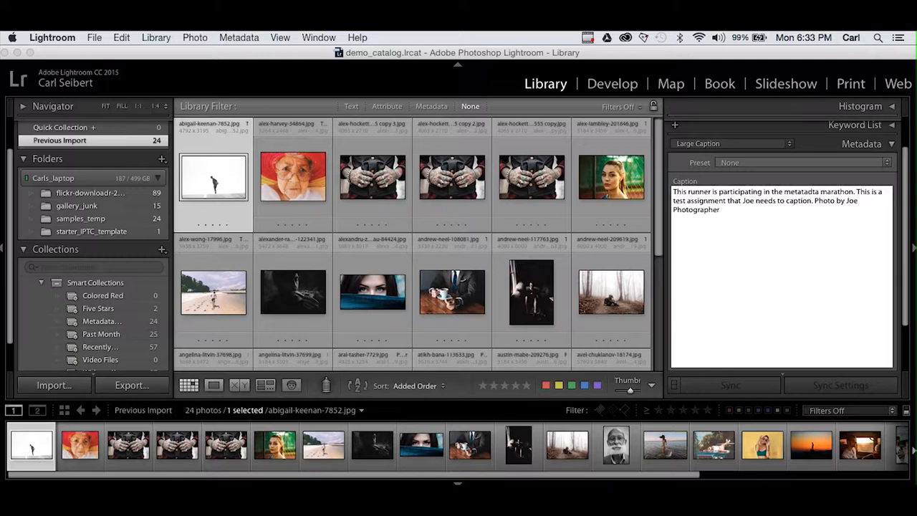
mouse_move(712, 289)
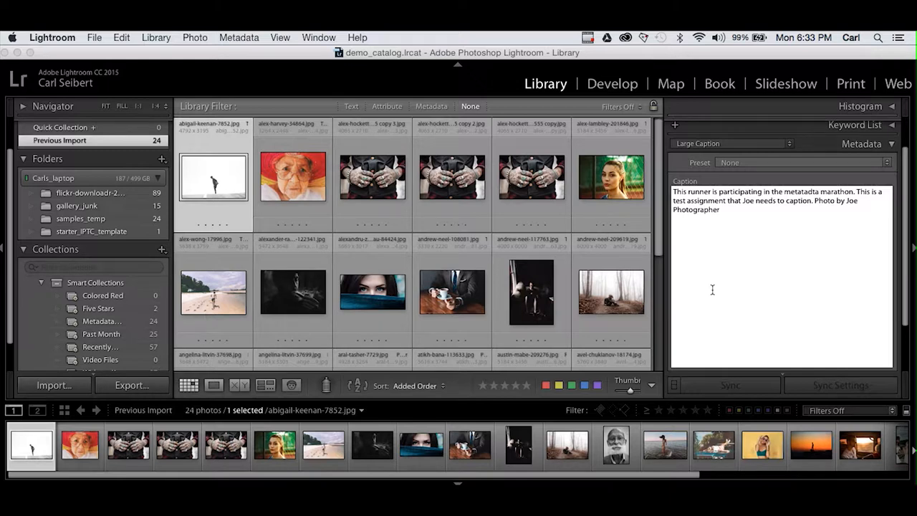
Step: Add the beach photo to the selection and synchronize only the Caption field across the selected photos
left_click(857, 192)
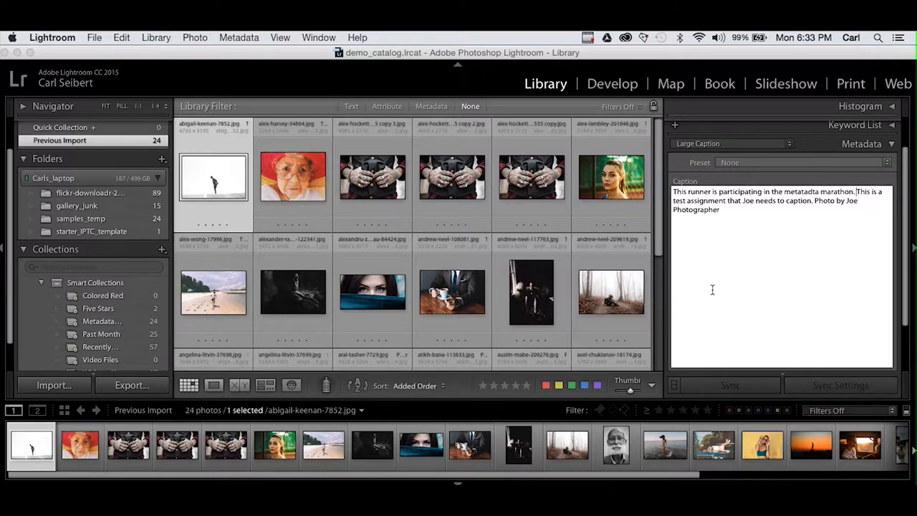
mouse_move(610, 293)
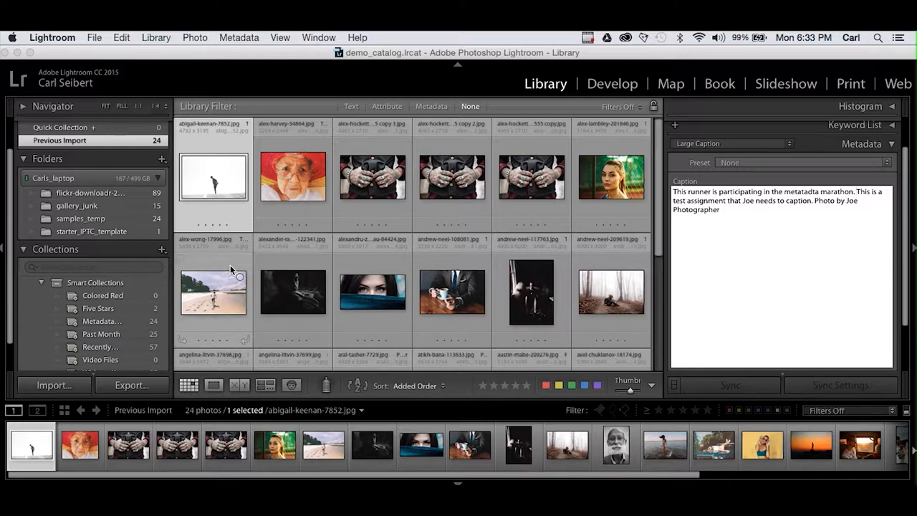
left_click(212, 294)
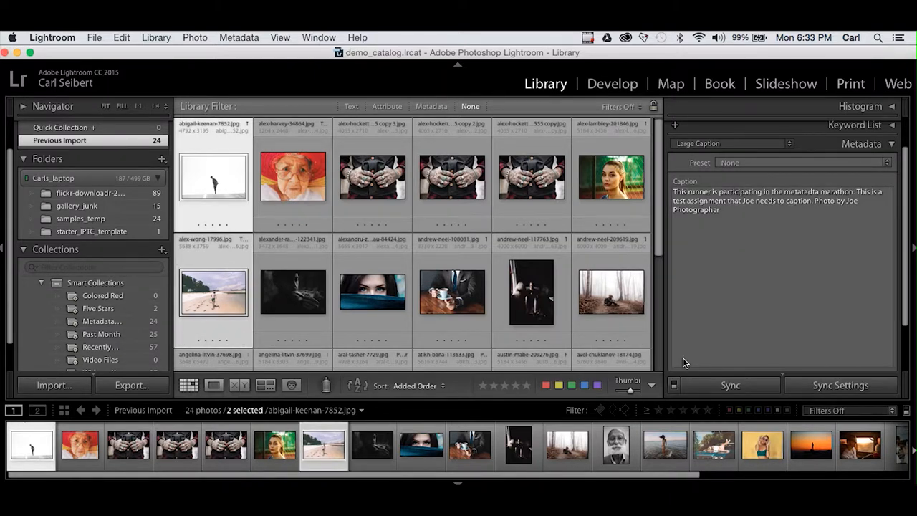
left_click(730, 384)
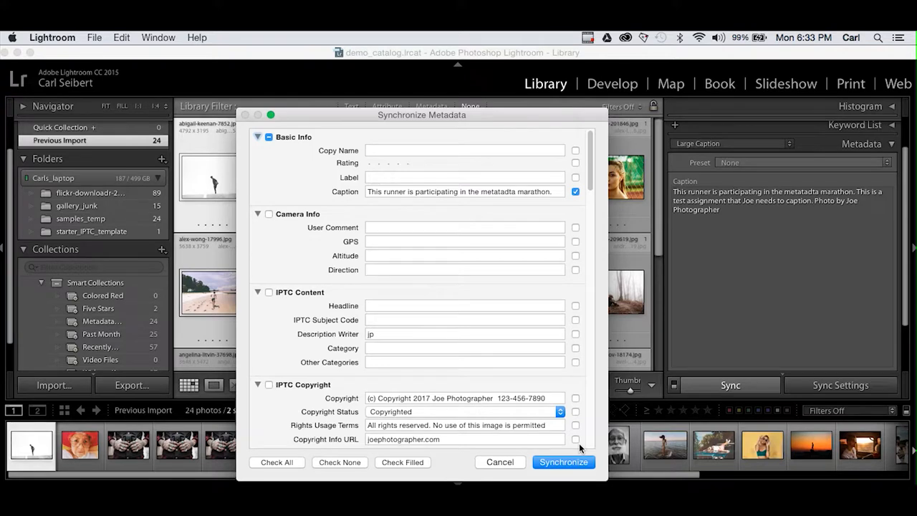
left_click(563, 461)
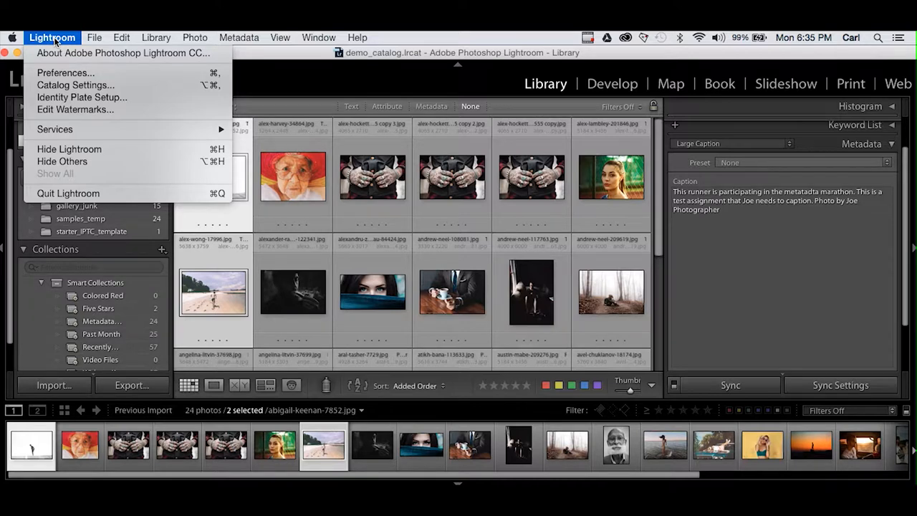
mouse_move(122, 52)
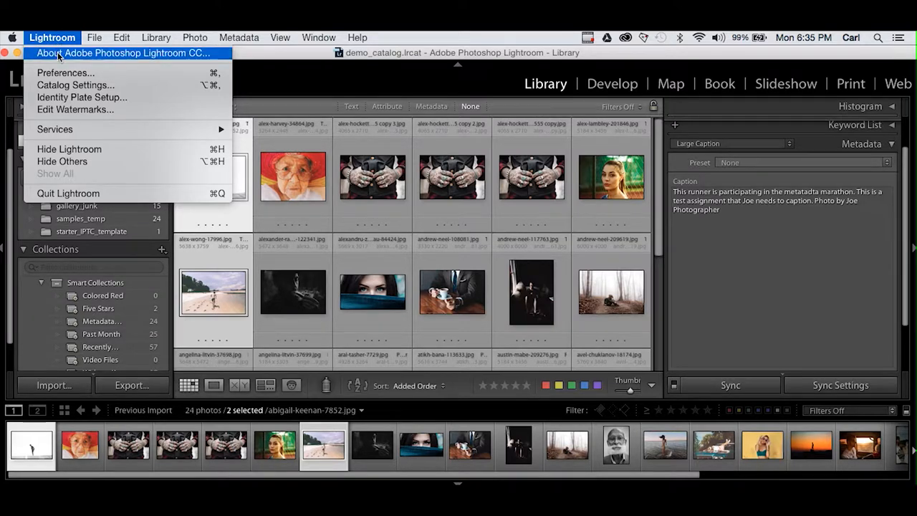
Step: Show Catalog Settings on the Metadata tab, where 'Automatically write changes into XMP' is unchecked
left_click(74, 85)
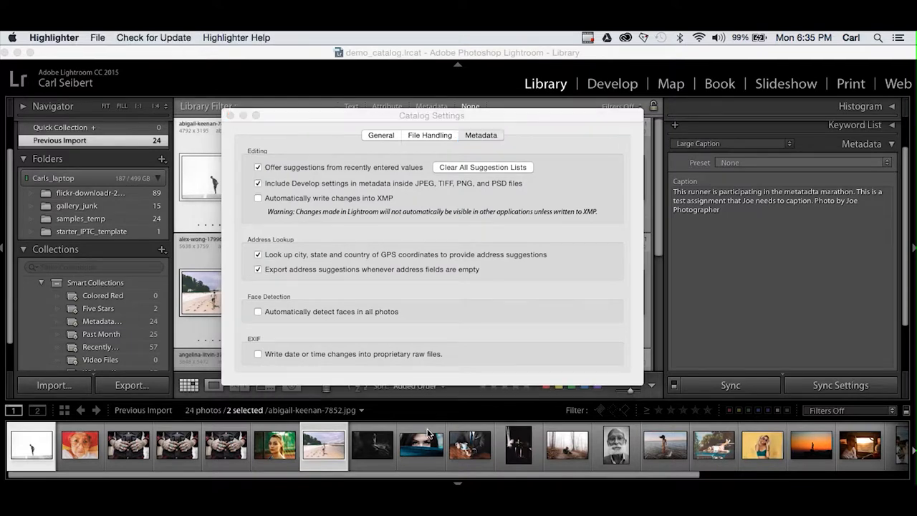
mouse_move(263, 207)
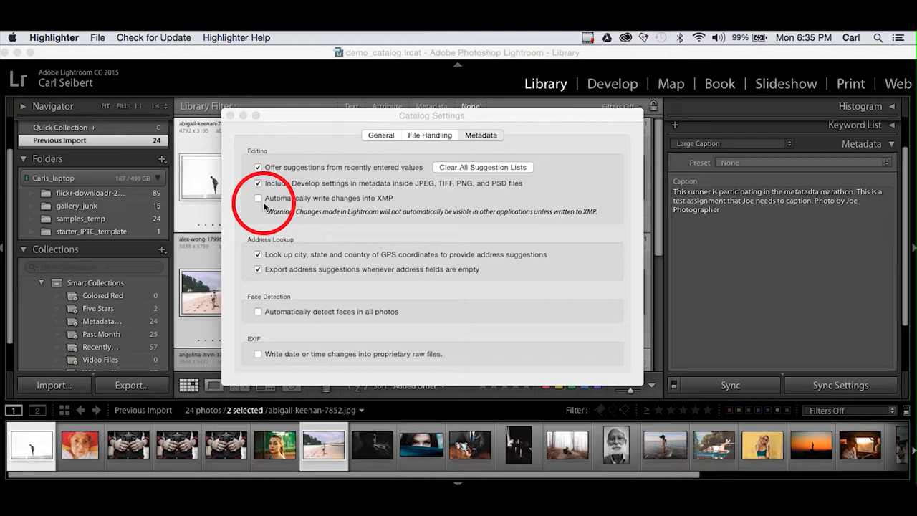
mouse_move(321, 208)
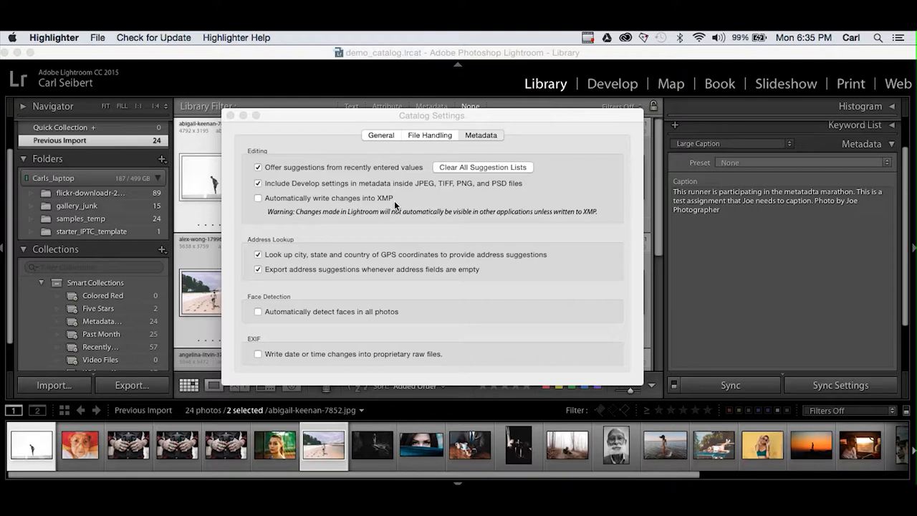
mouse_move(270, 142)
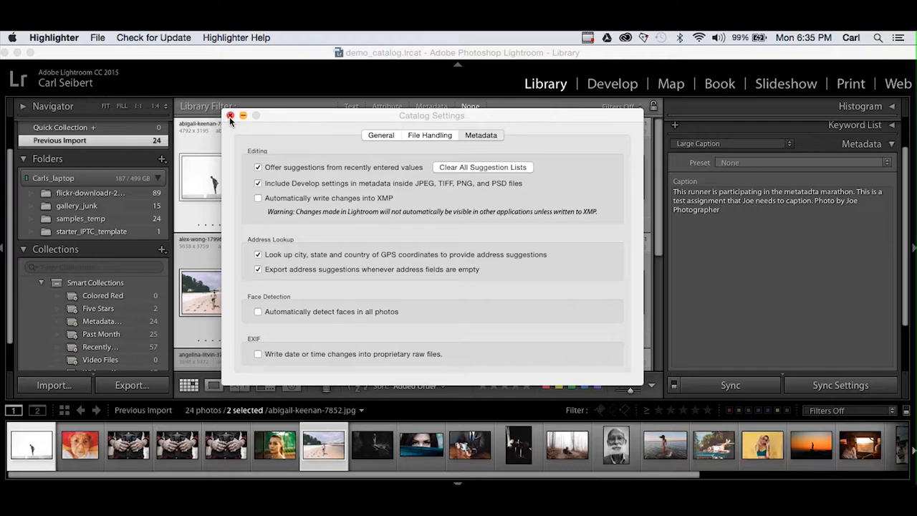
Step: Close Catalog Settings without changing the automatic XMP option
left_click(229, 115)
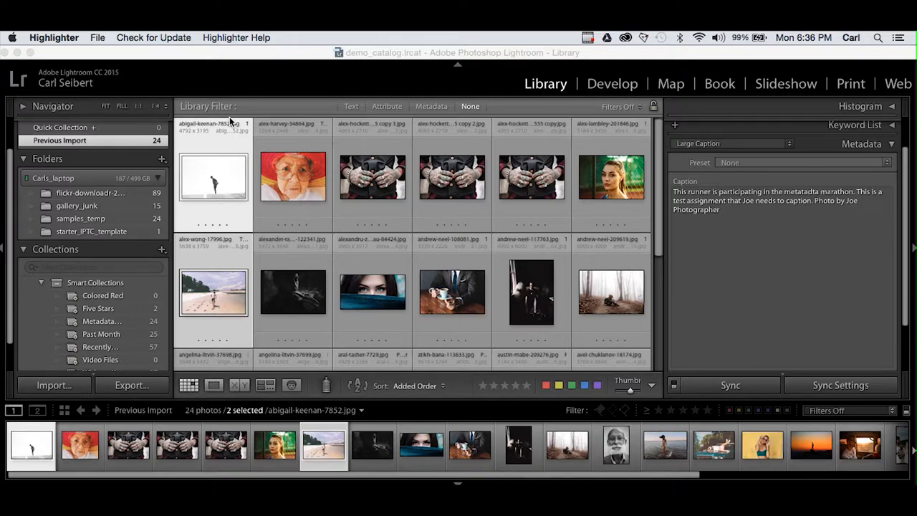
mouse_move(289, 215)
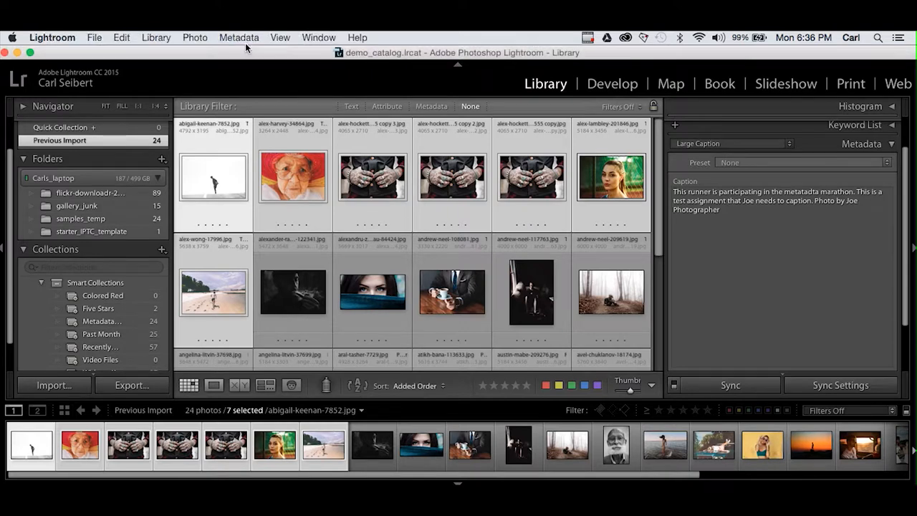
Step: Save metadata to files for the seven selected photos and confirm the write
left_click(238, 37)
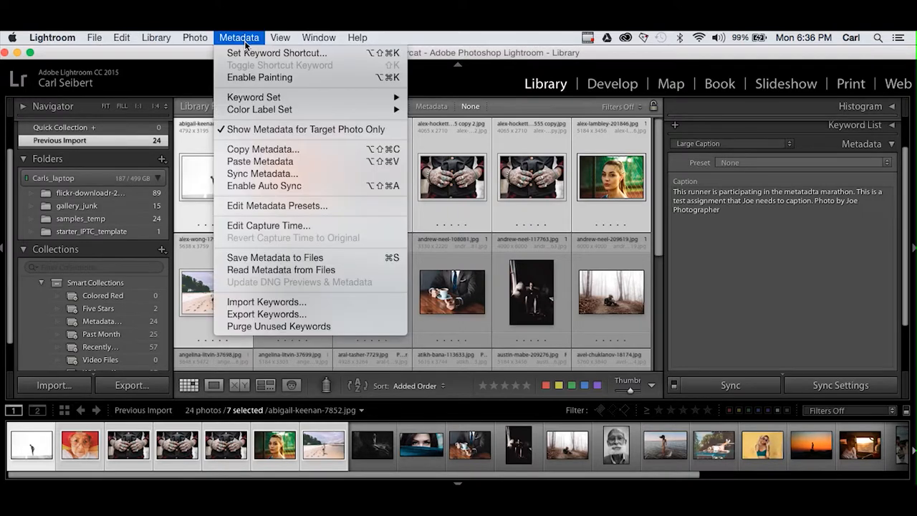
mouse_move(245, 68)
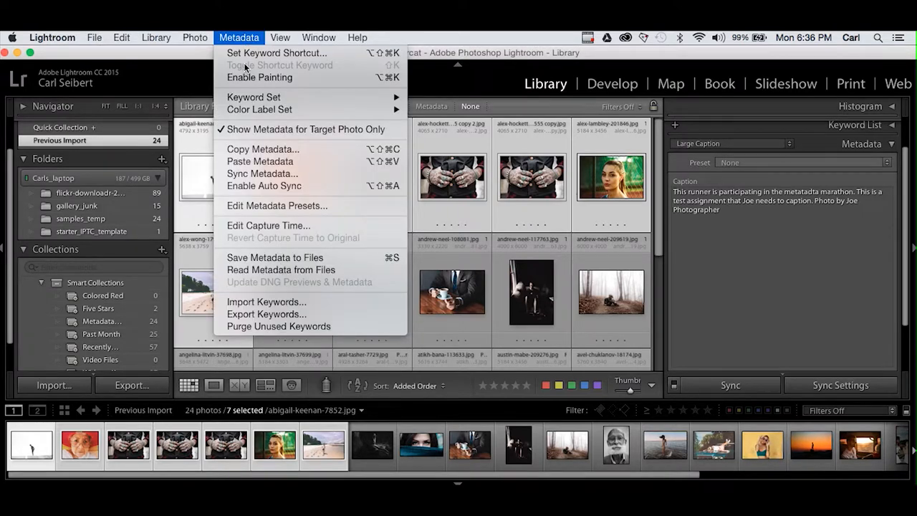
mouse_move(261, 160)
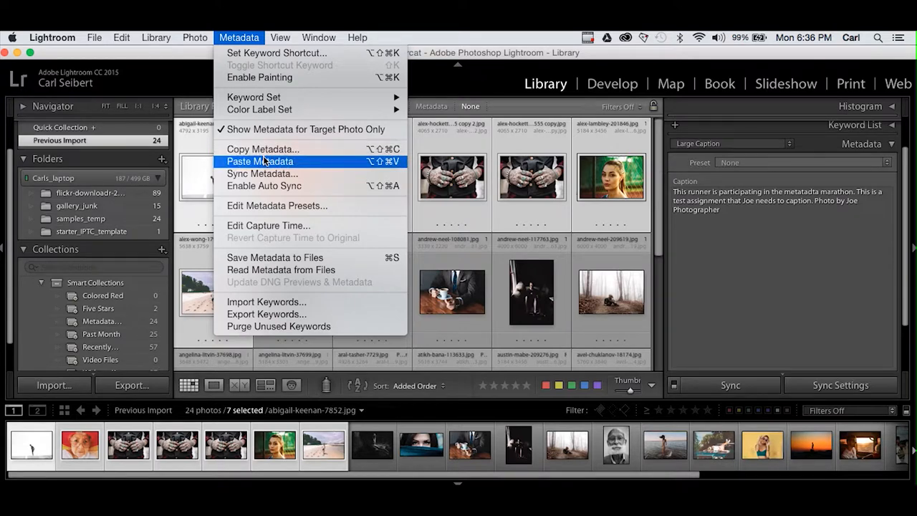
mouse_move(275, 258)
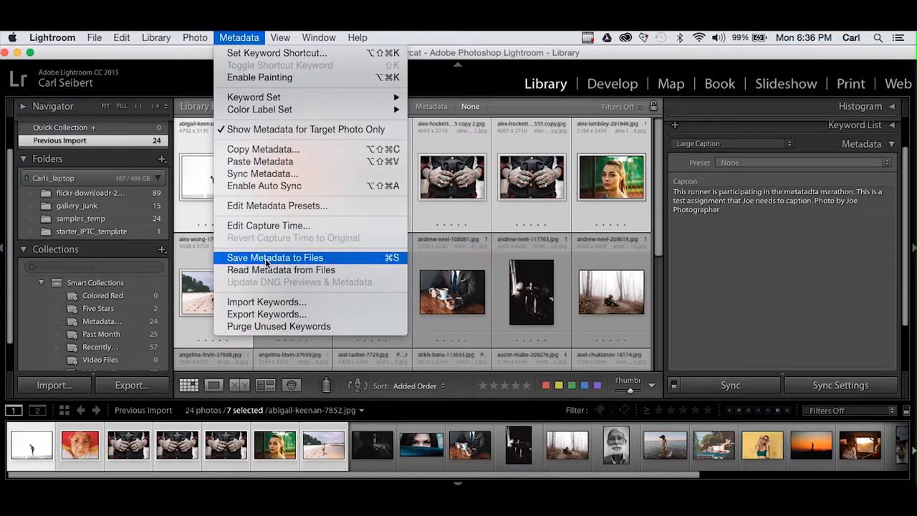
left_click(275, 258)
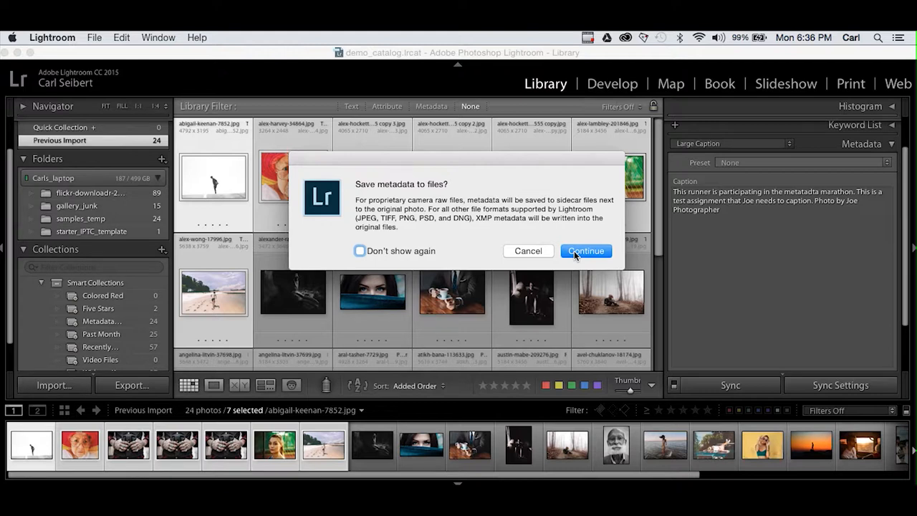
mouse_move(361, 256)
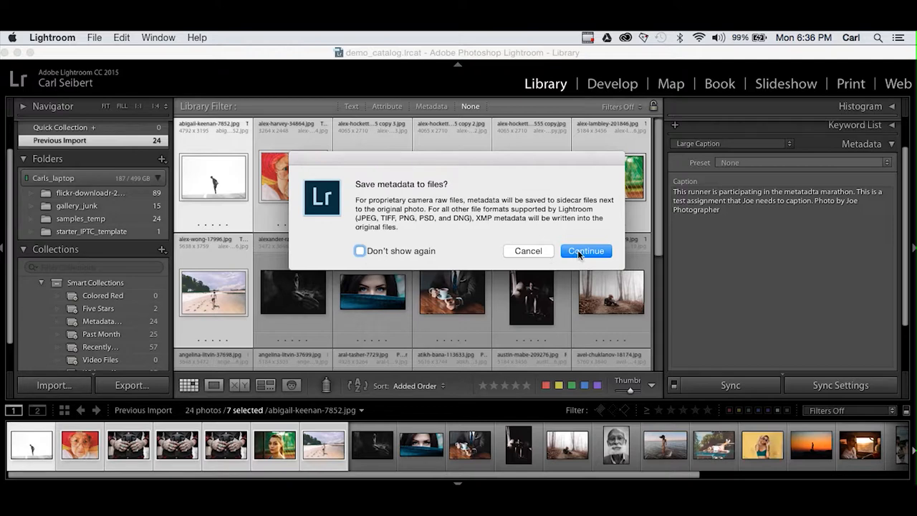
left_click(584, 251)
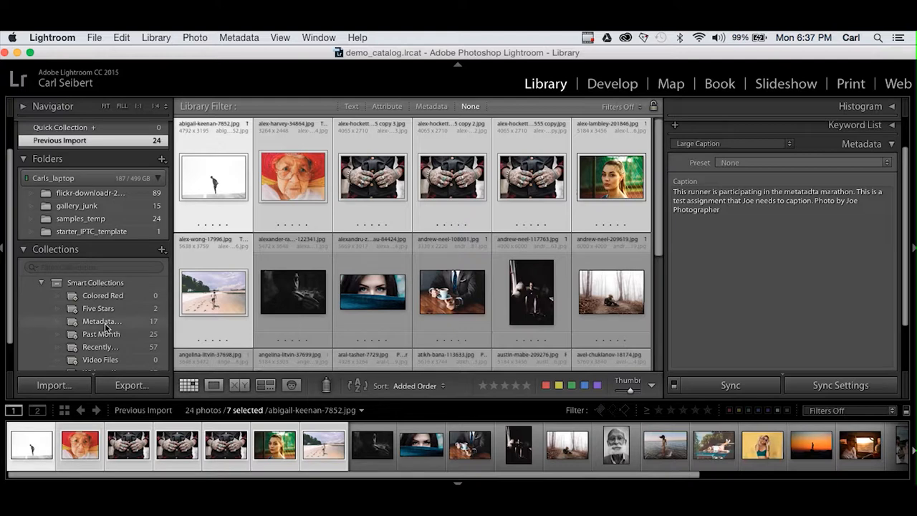
Step: Show the Metadata Changed smart collection, now down to 17 photos from 24
left_click(103, 321)
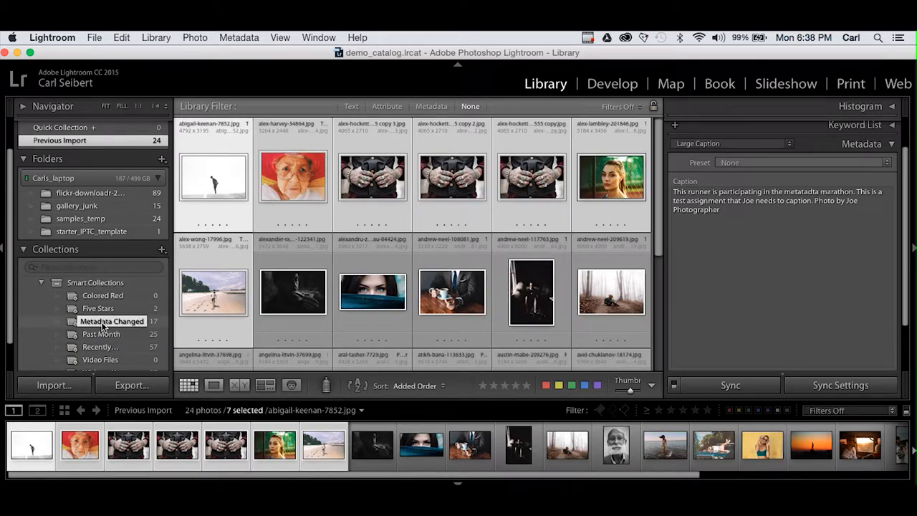
right_click(112, 321)
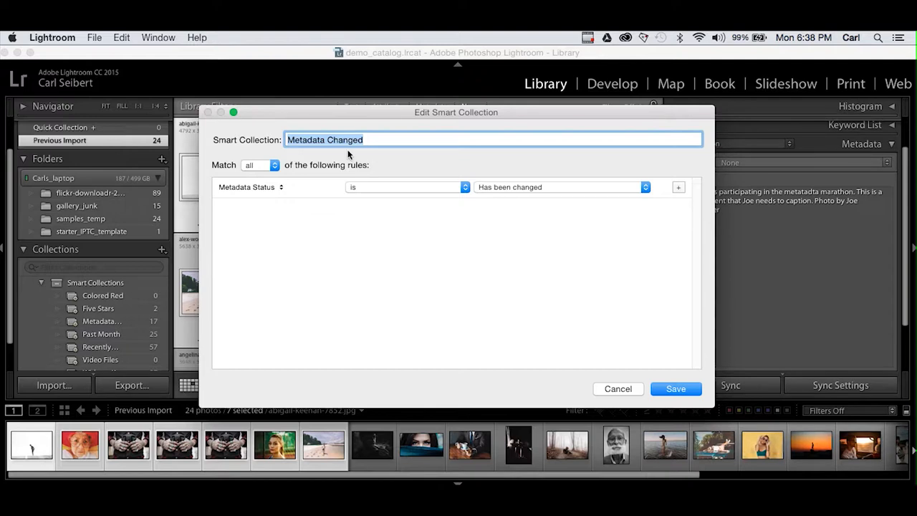
mouse_move(344, 155)
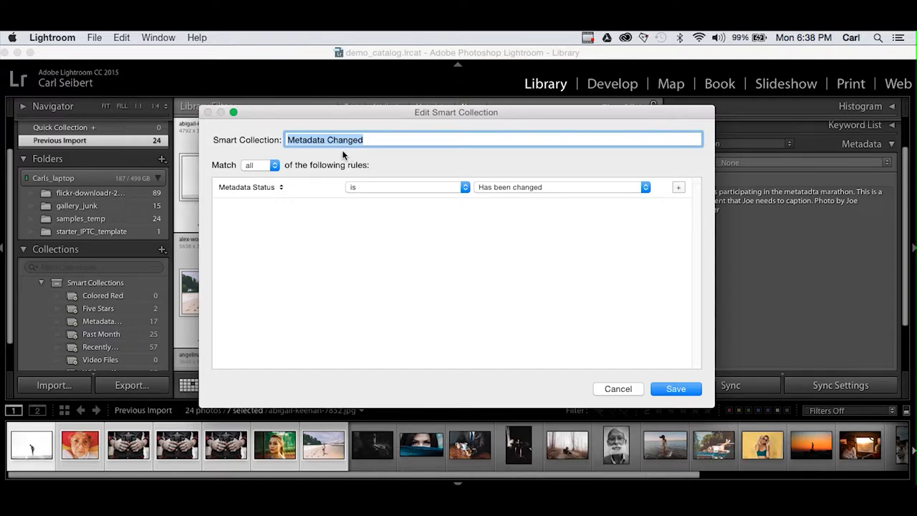
mouse_move(285, 173)
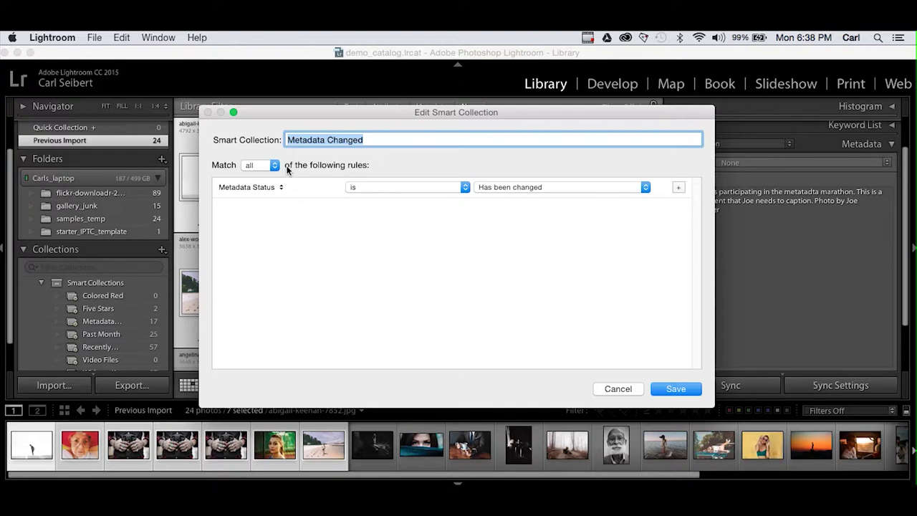
mouse_move(294, 197)
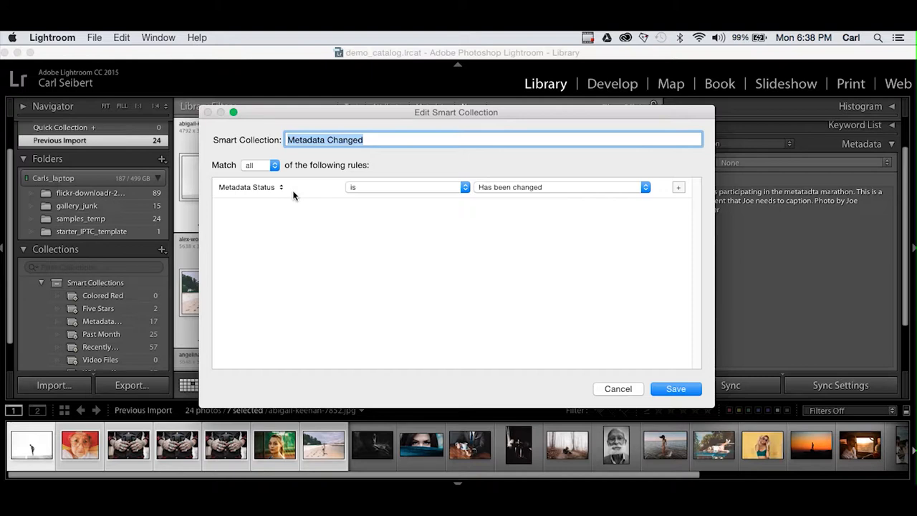
left_click(246, 186)
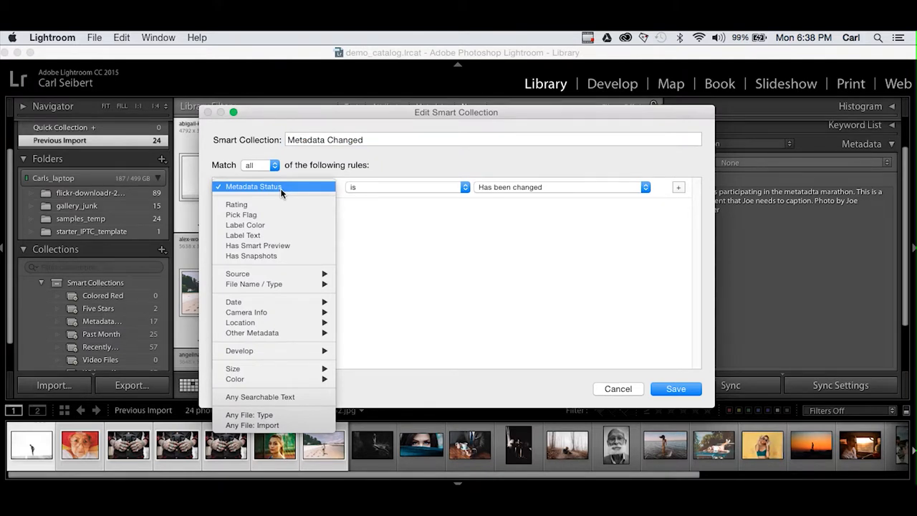
left_click(253, 187)
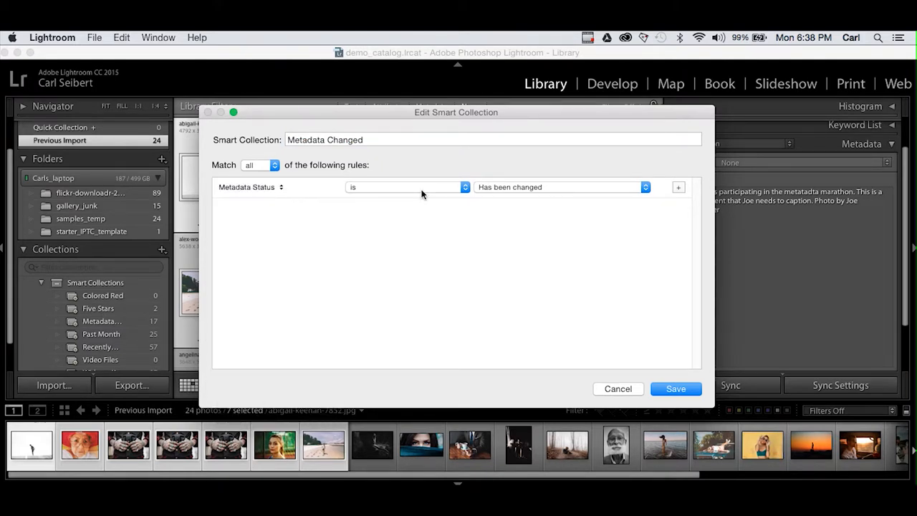
mouse_move(564, 192)
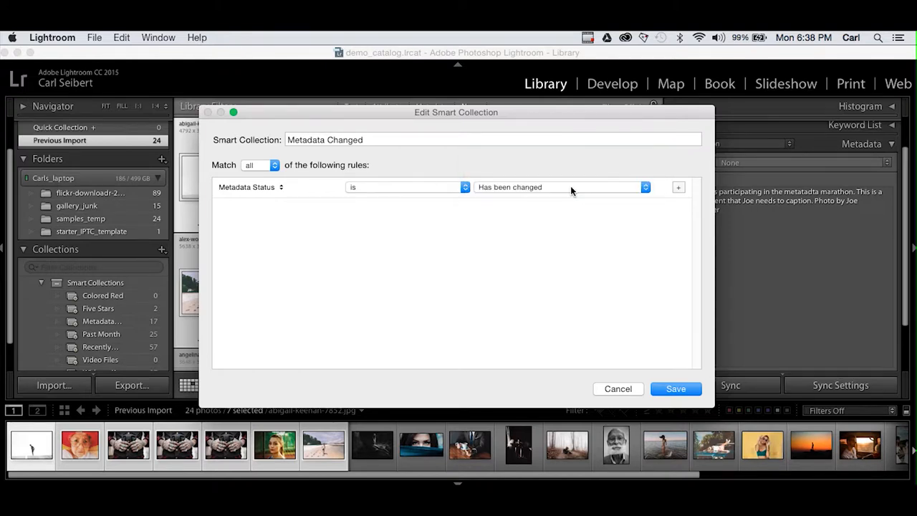
left_click(618, 388)
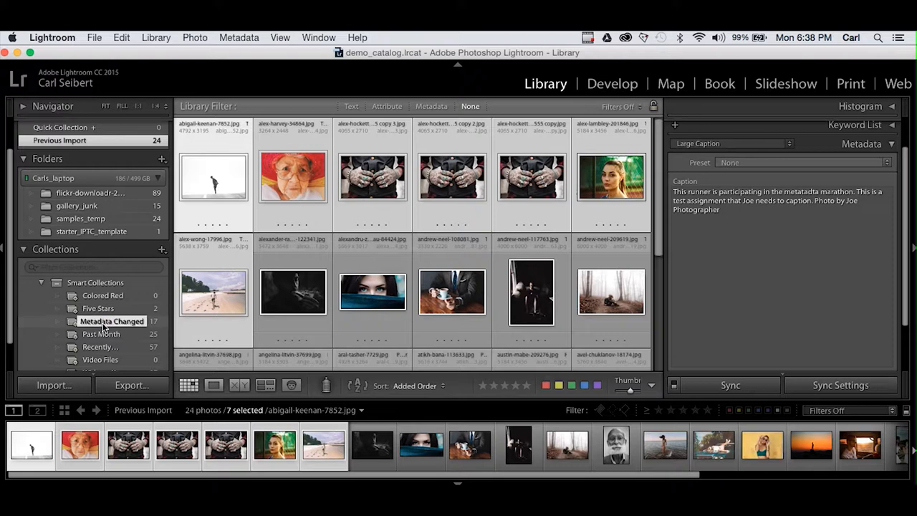
Step: Browse the Metadata Changed smart collection's 17 photos and select them all
left_click(104, 321)
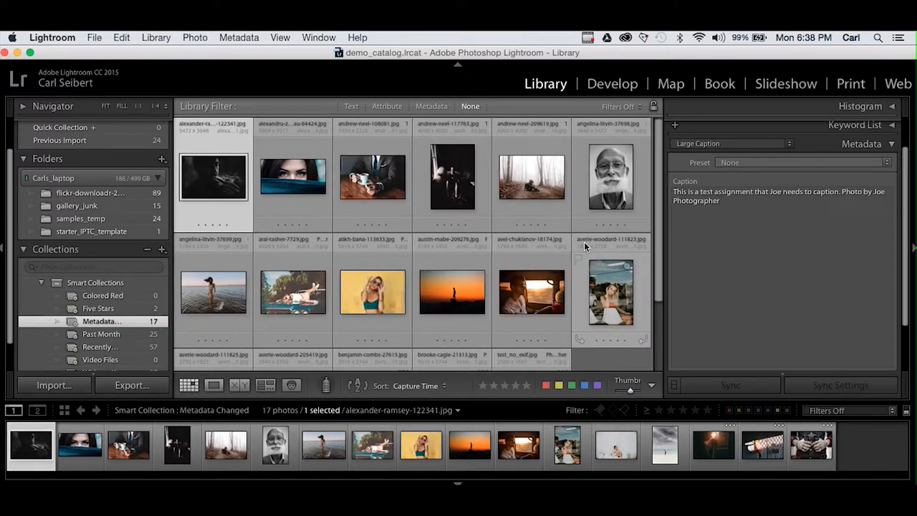
scroll("down", 3)
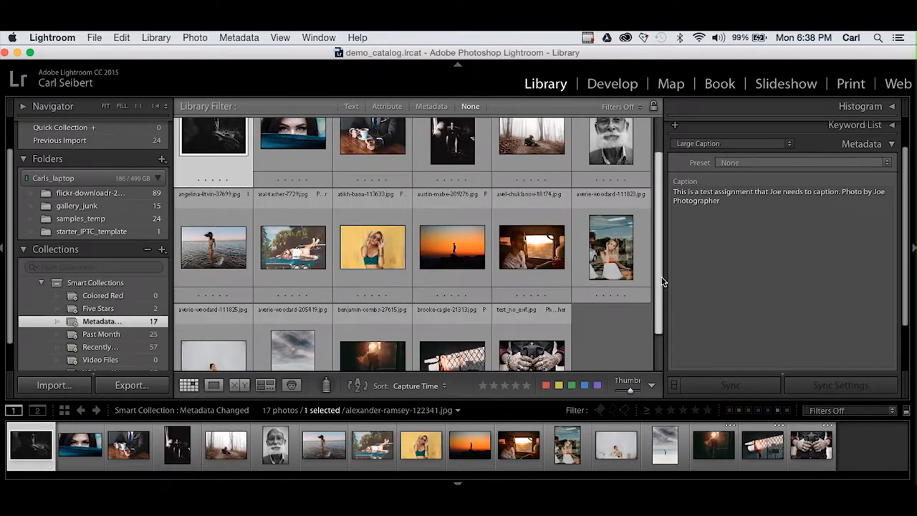
scroll("up", 3)
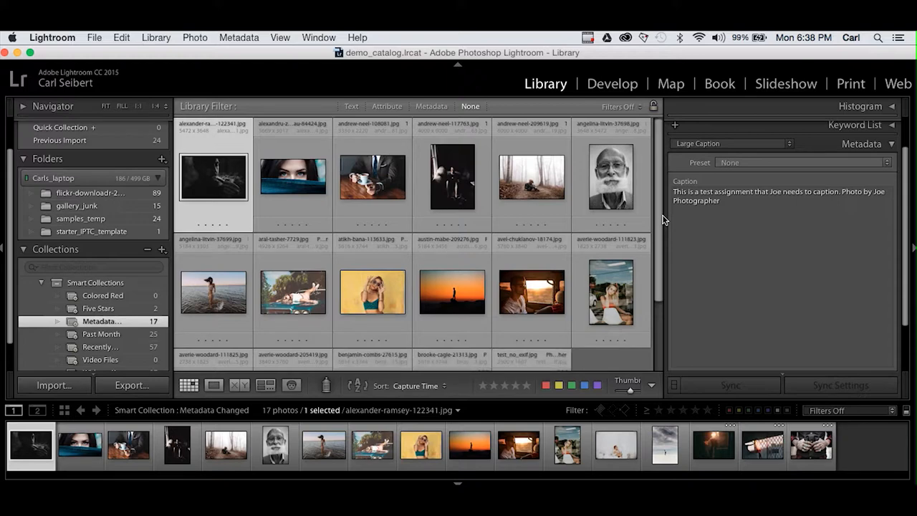
scroll("down", 3)
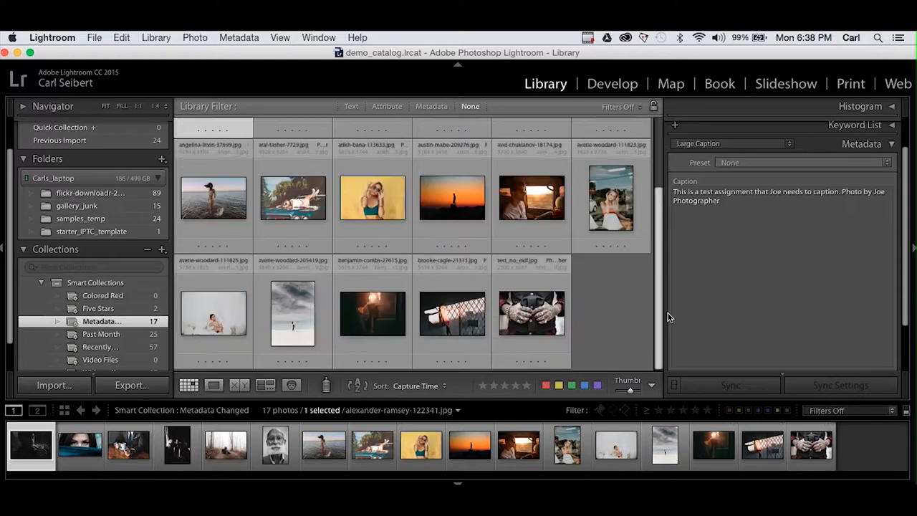
mouse_move(658, 299)
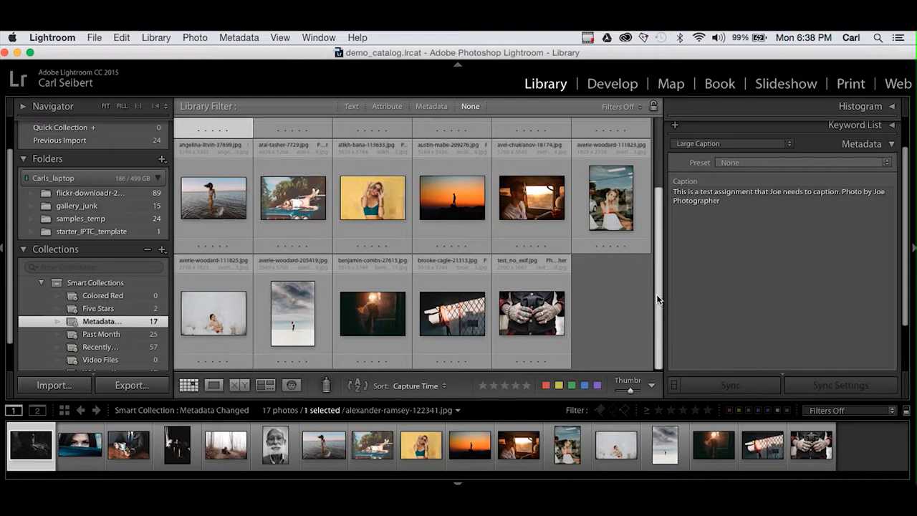
scroll("up", 3)
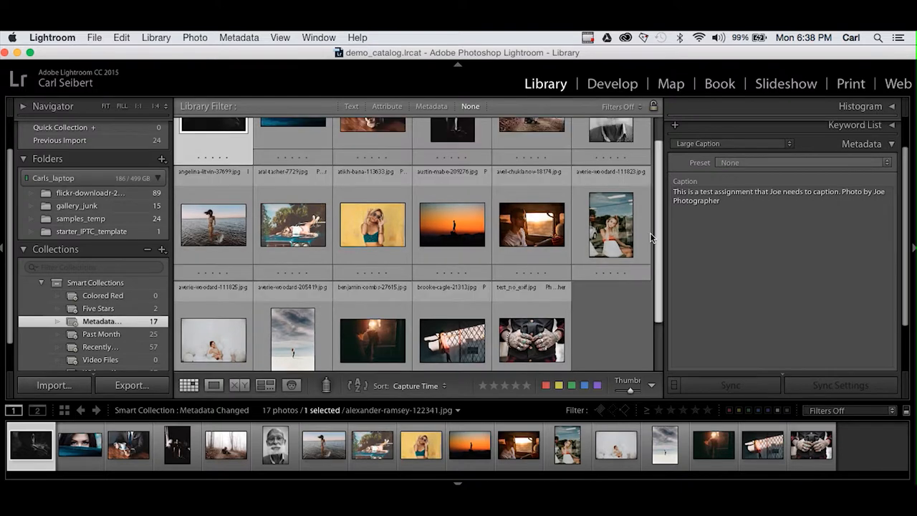
scroll("up", 3)
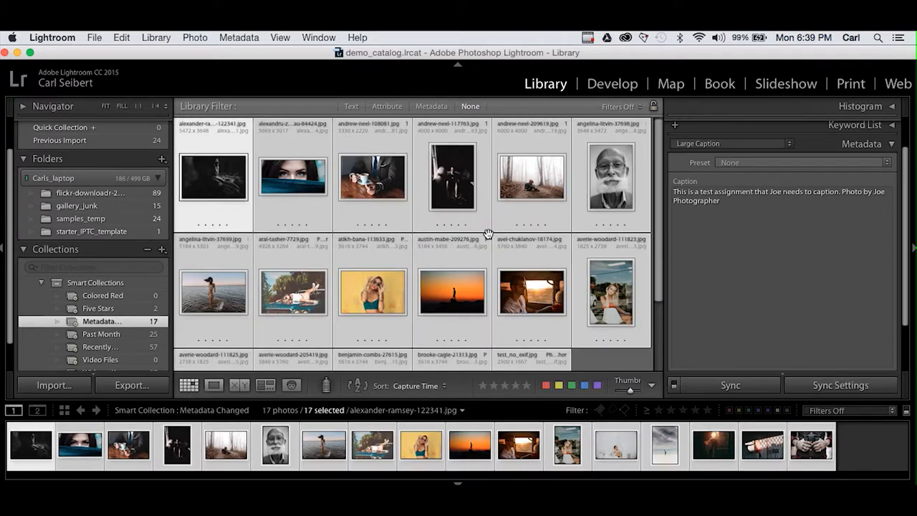
Step: Save metadata to files for all 17 photos, emptying the collection, then view the samples_temp folder
left_click(237, 37)
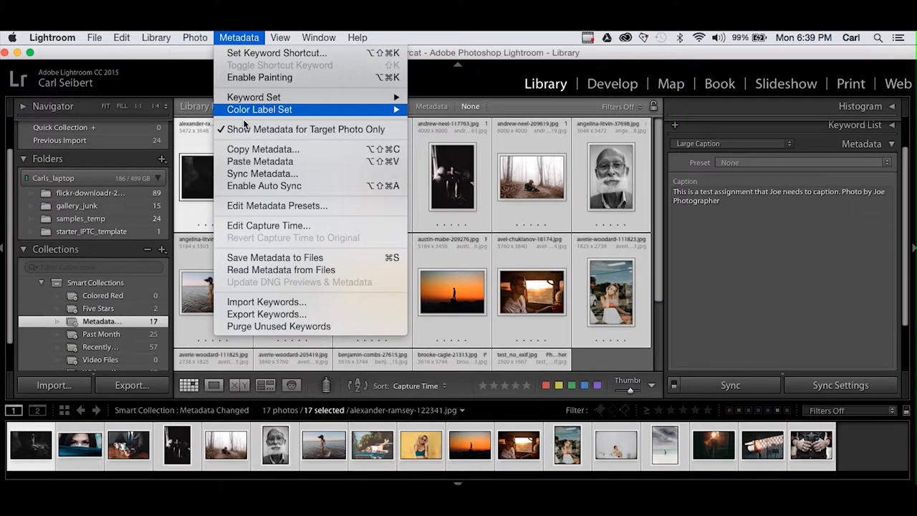
mouse_move(275, 258)
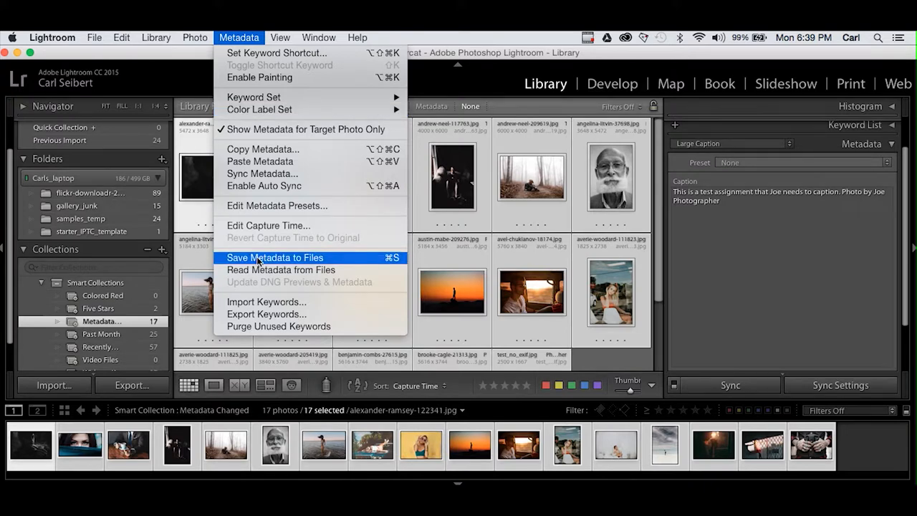
left_click(275, 258)
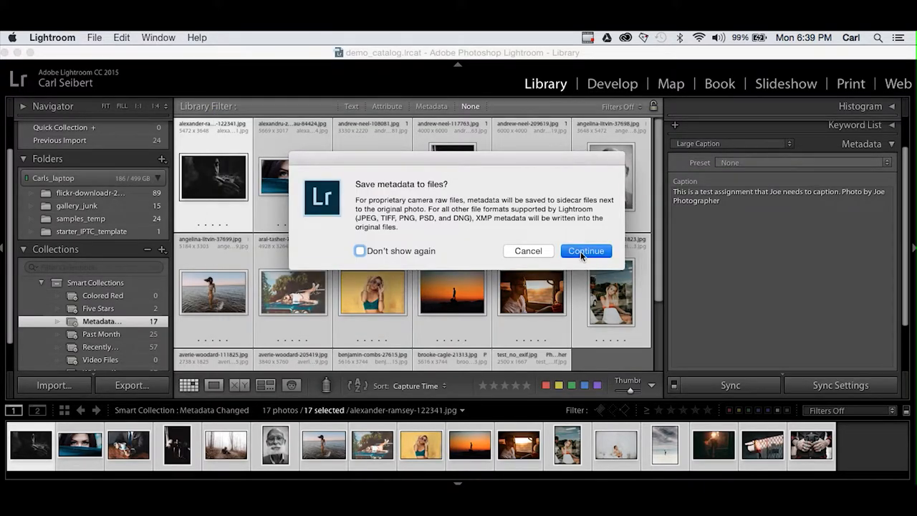
left_click(585, 251)
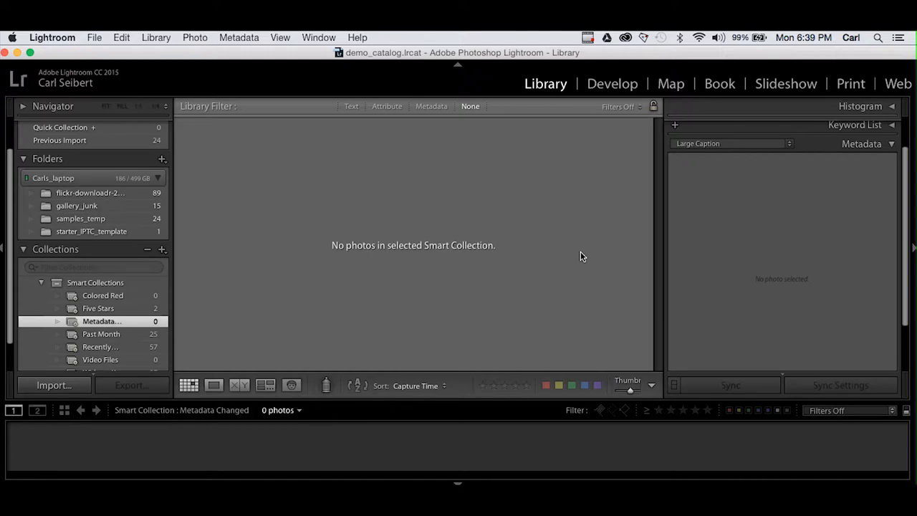
left_click(80, 218)
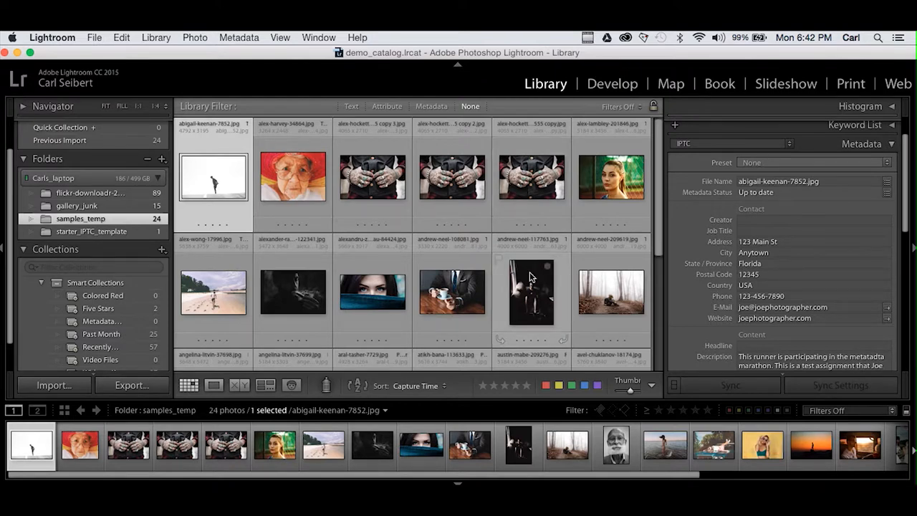
mouse_move(531, 290)
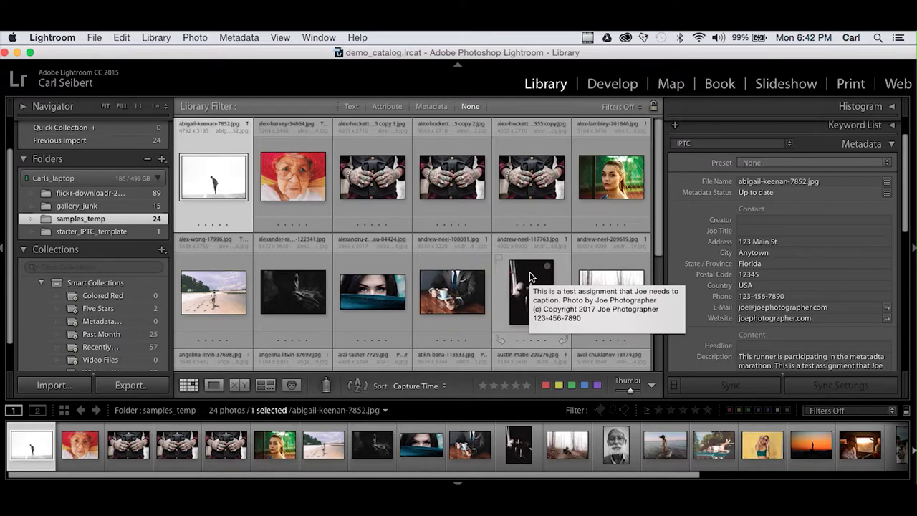
mouse_move(292, 174)
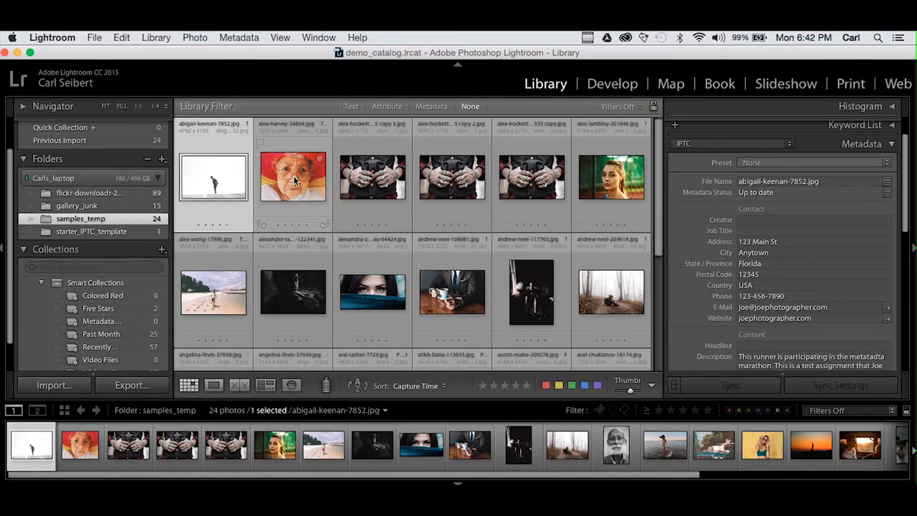
Step: Select alex-harvey-34864.jpg in samples_temp and bring up its Export dialog
left_click(293, 175)
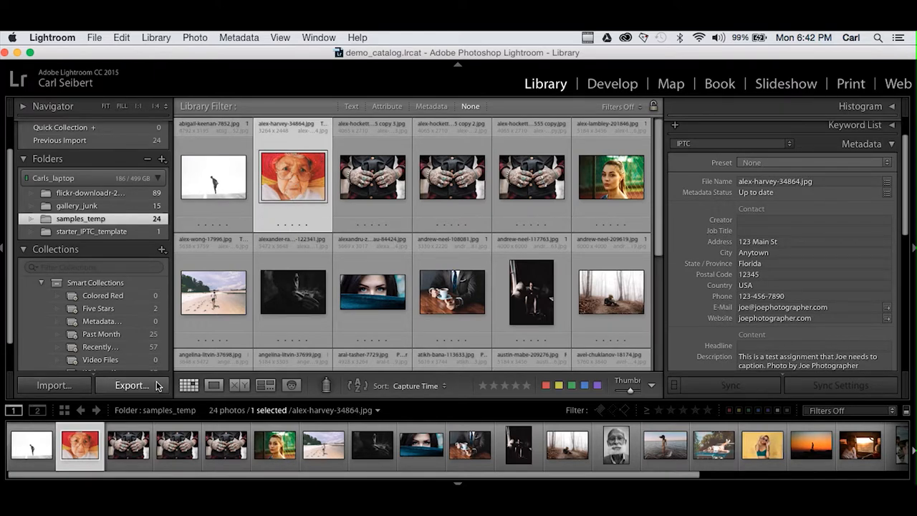
left_click(131, 384)
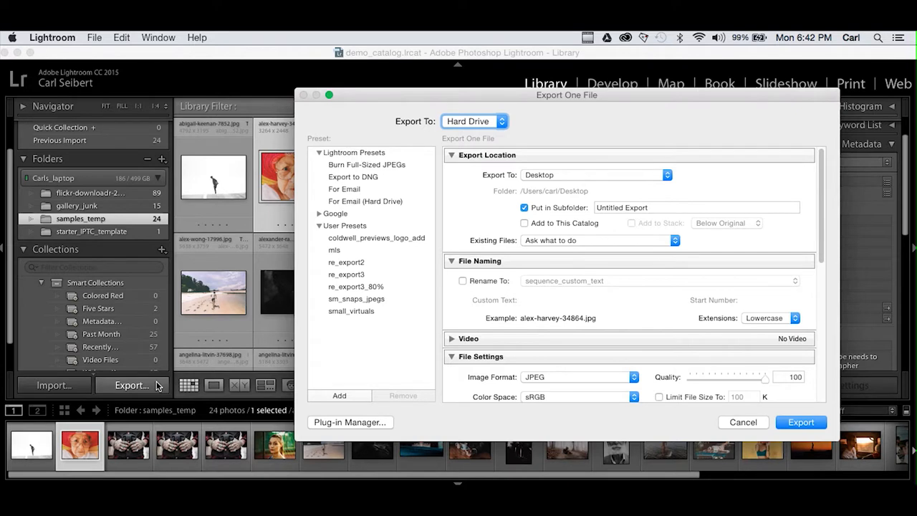
Step: Move the Export dialog aside and scroll to its Metadata section's Include options
left_click_drag(567, 95, 495, 86)
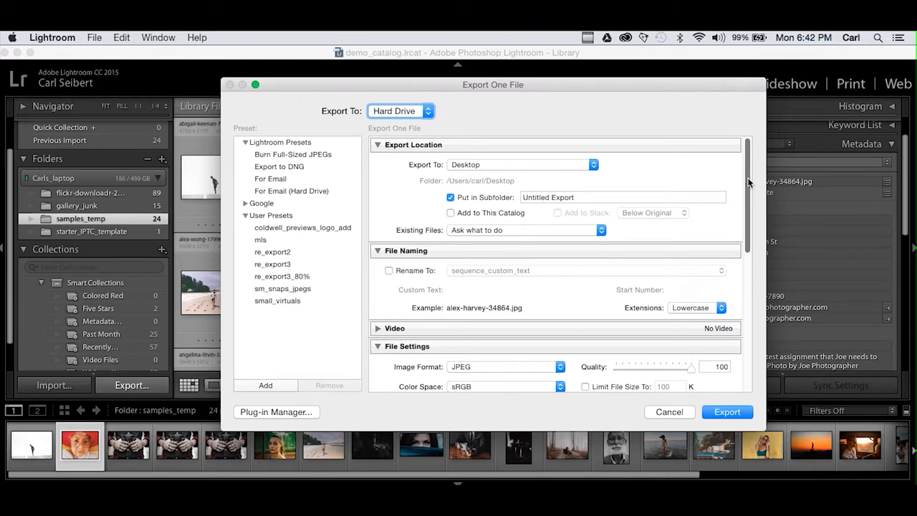
scroll("down", 3)
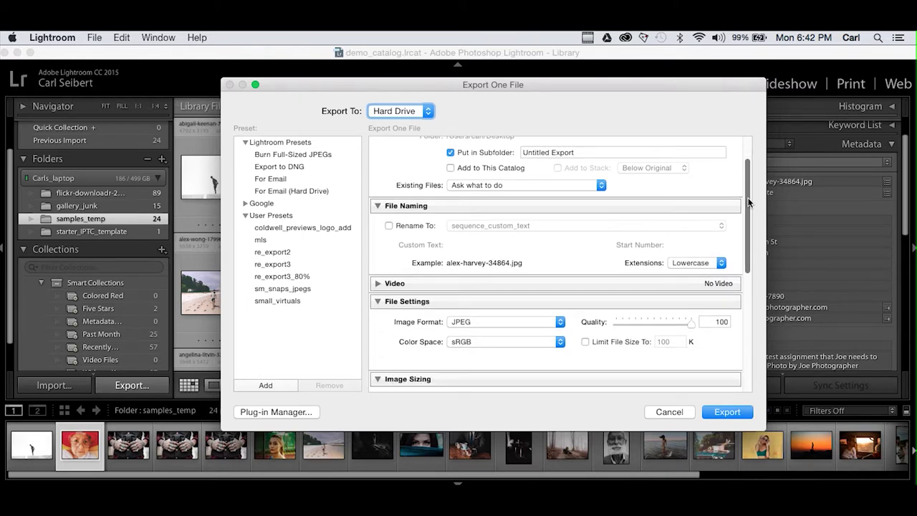
scroll("up", 3)
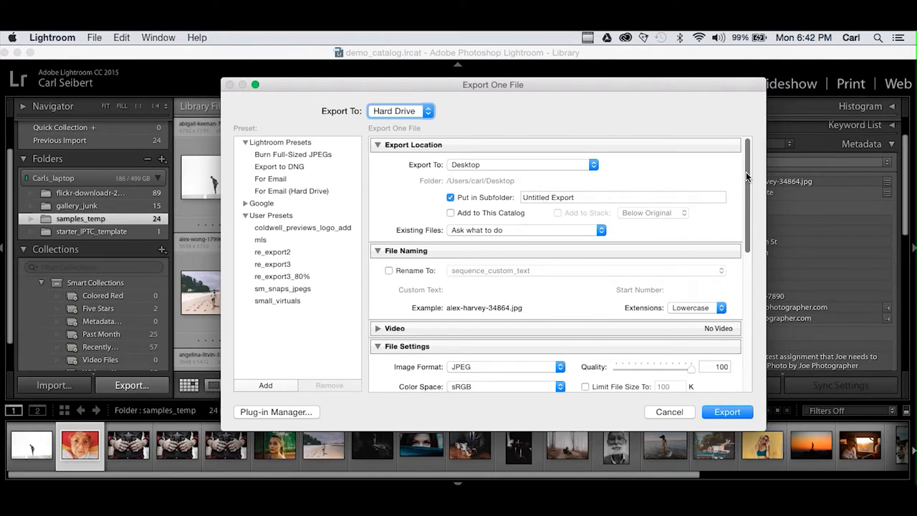
scroll("down", 3)
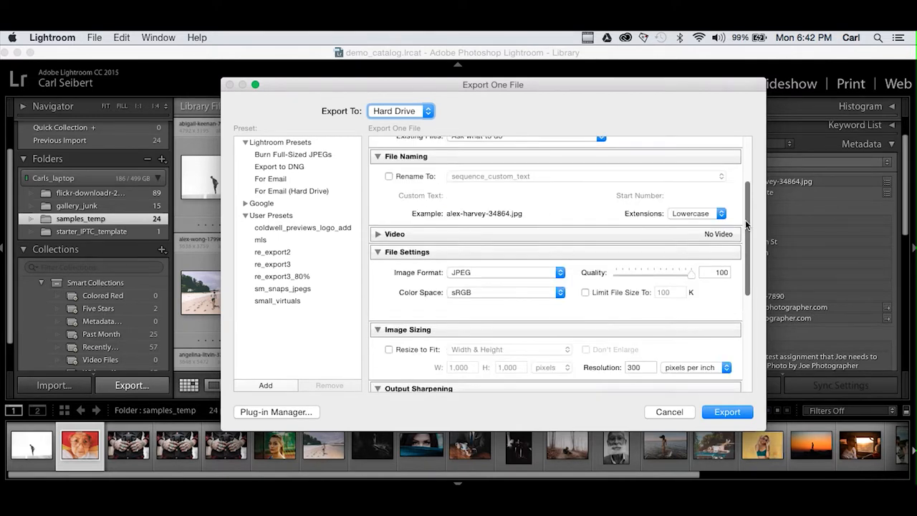
scroll("down", 3)
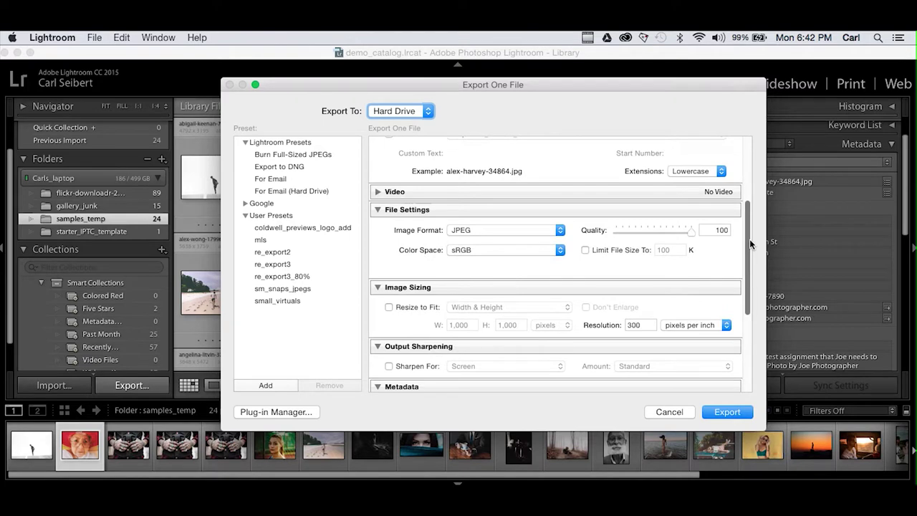
scroll("up", 3)
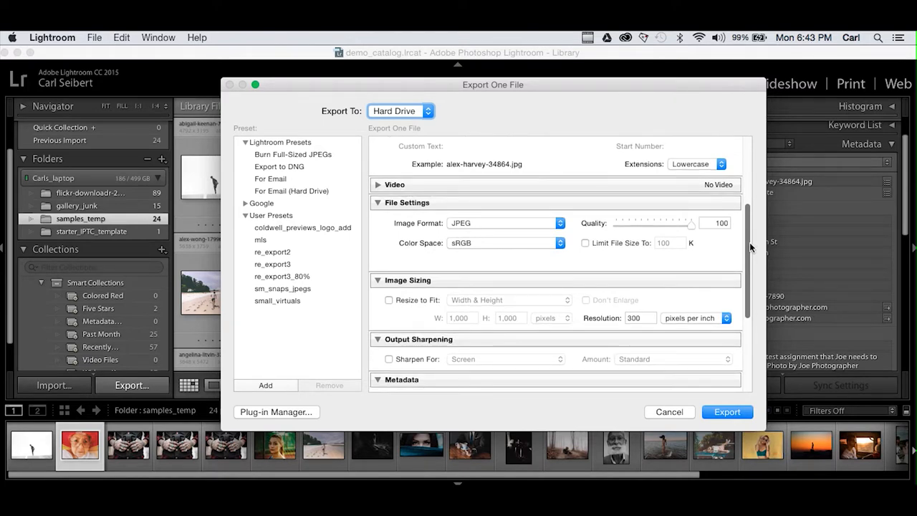
scroll("down", 3)
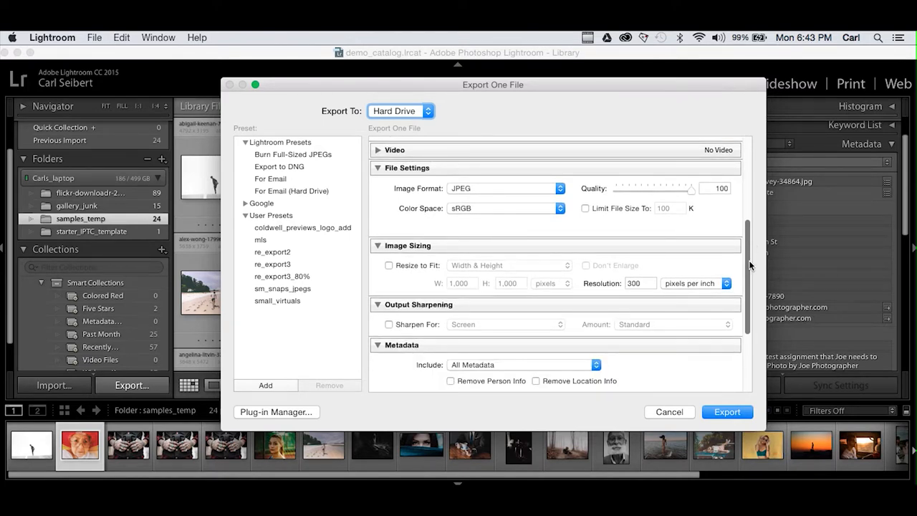
scroll("down", 3)
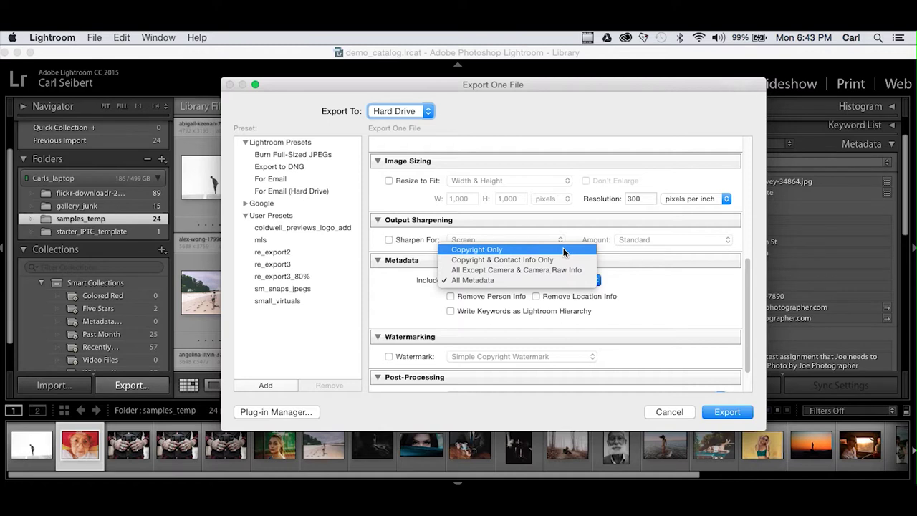
mouse_move(533, 280)
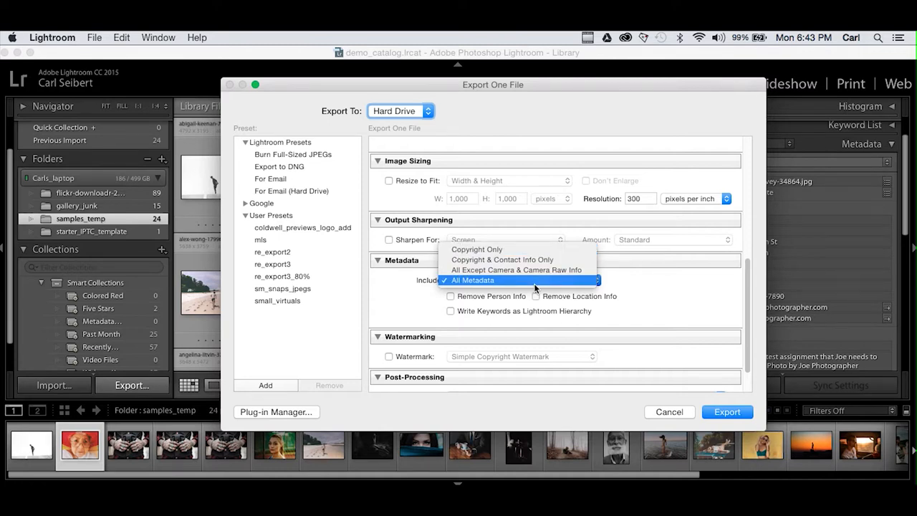
Step: Set Include to All Metadata, leave Remove Person Info unchecked, and export the photo
left_click(473, 280)
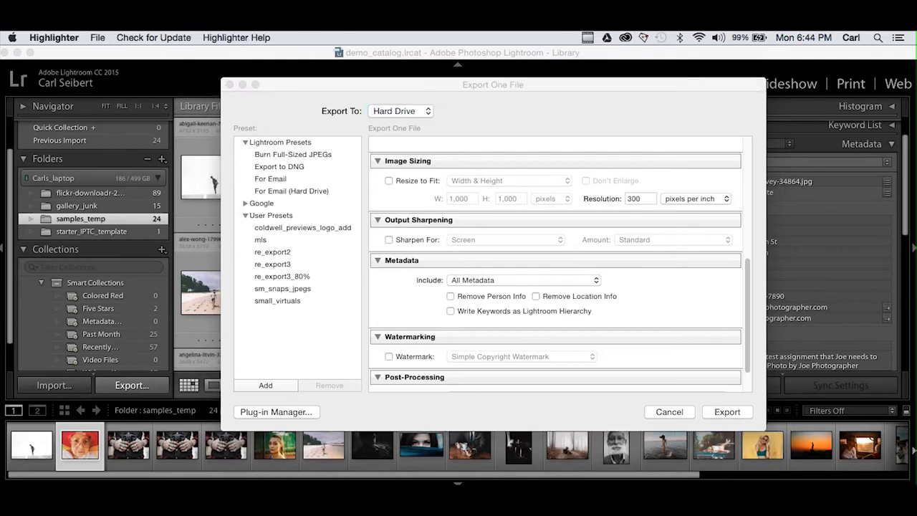
mouse_move(453, 321)
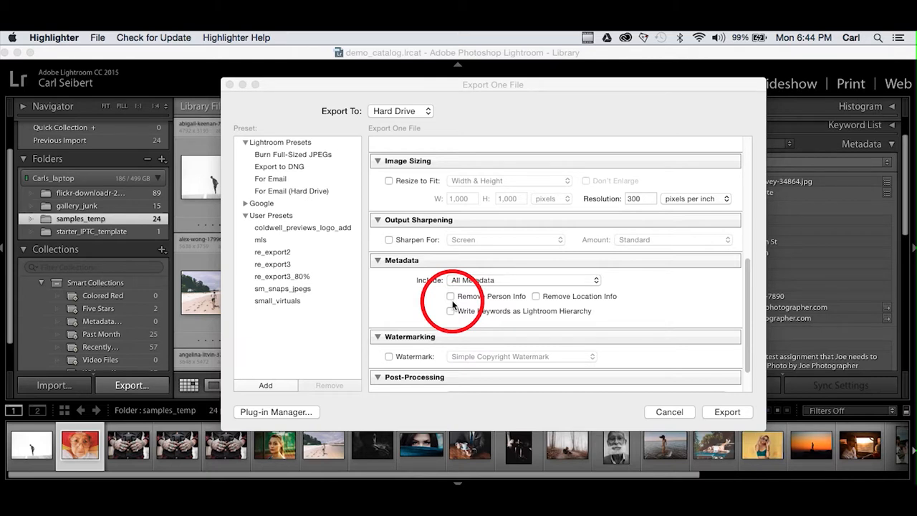
mouse_move(480, 301)
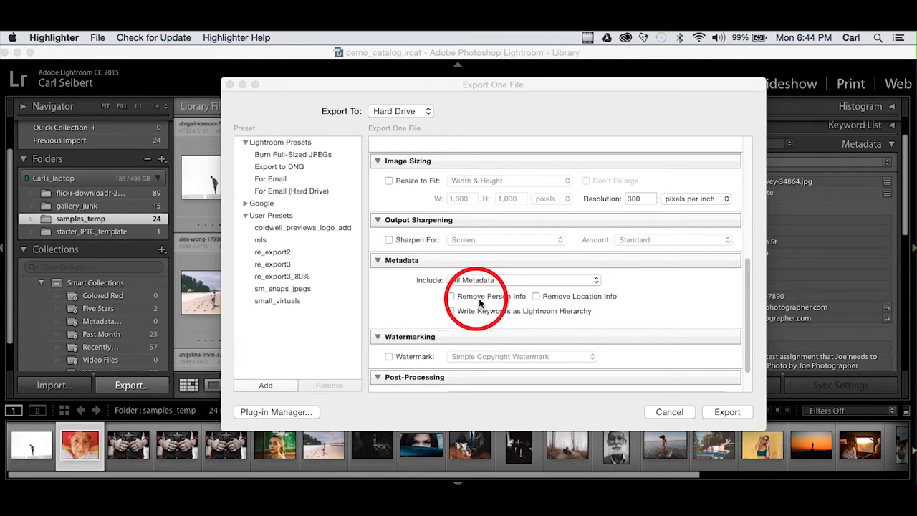
mouse_move(523, 300)
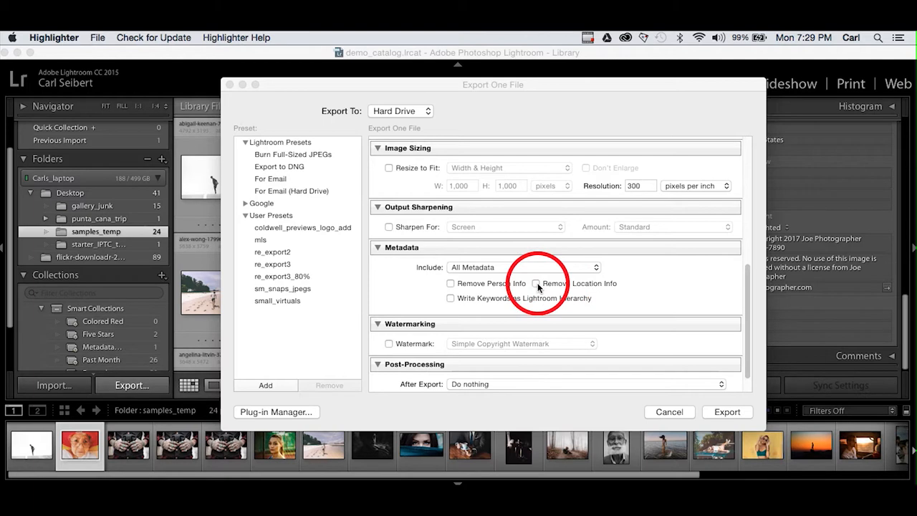
left_click(536, 284)
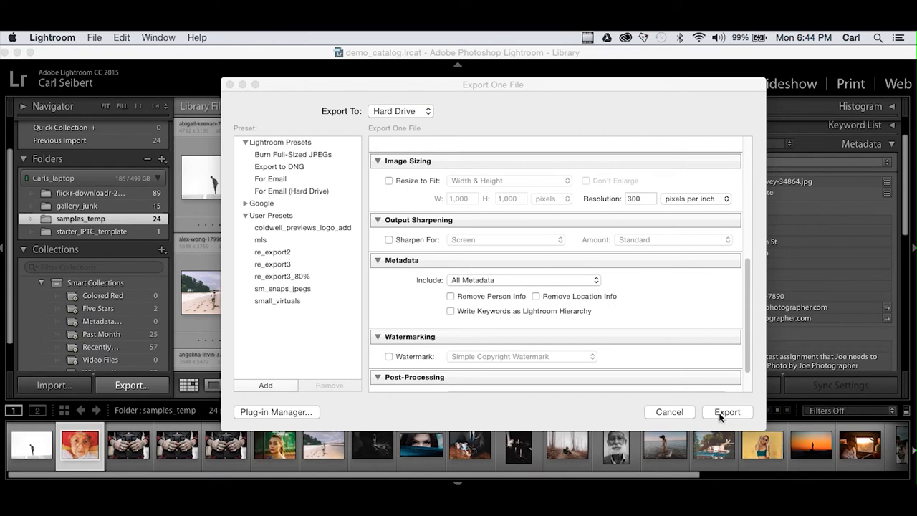
left_click(727, 411)
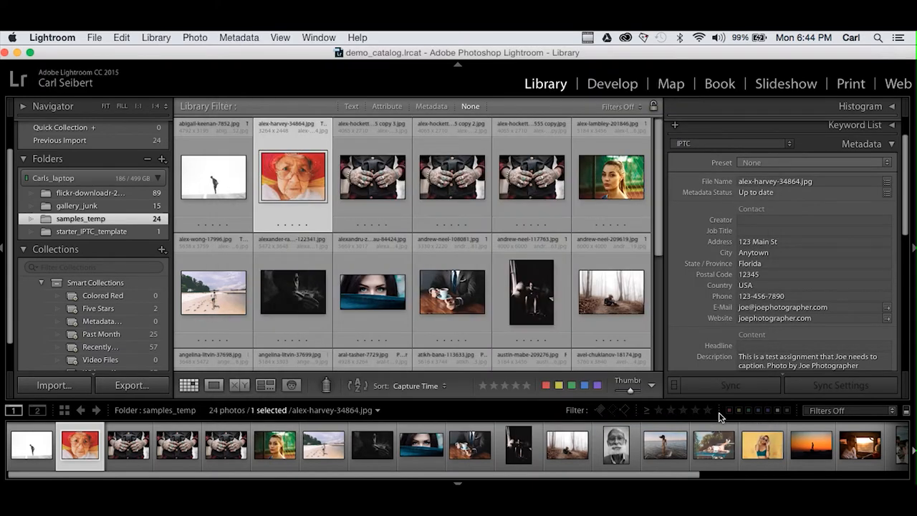